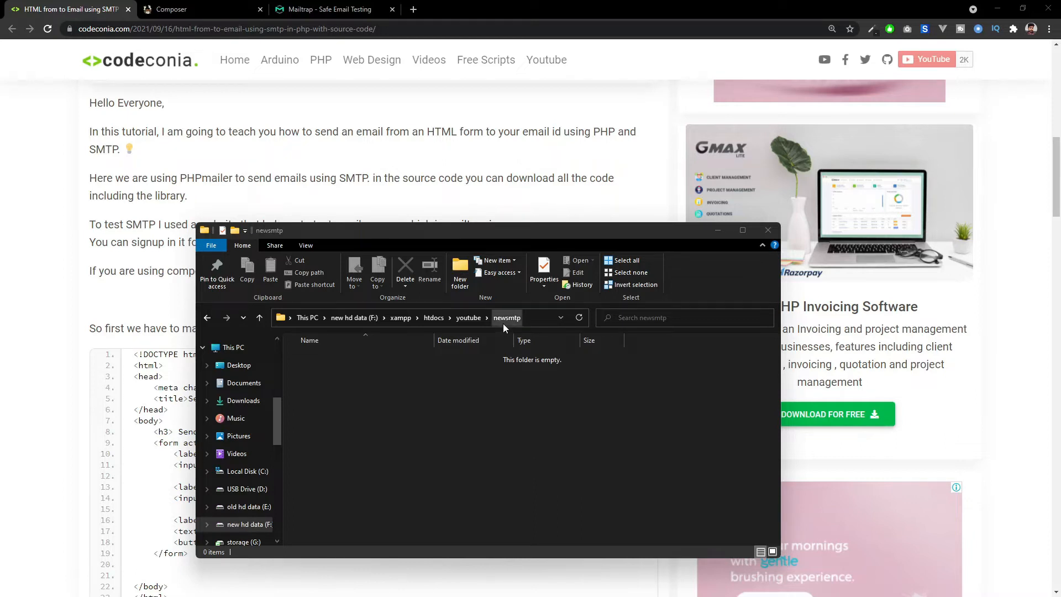
mouse_move(508, 331)
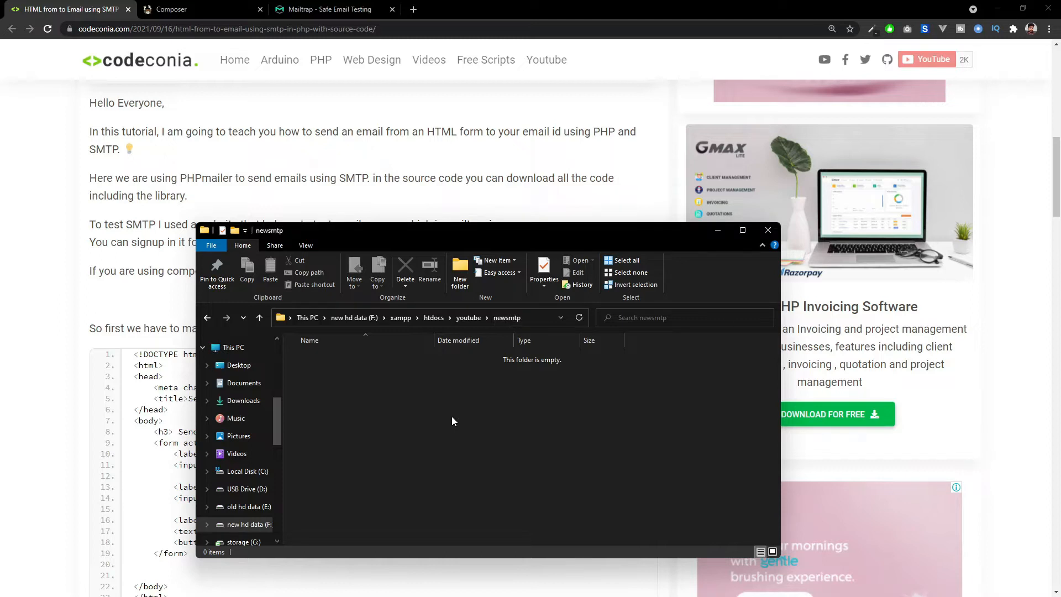
mouse_move(398, 398)
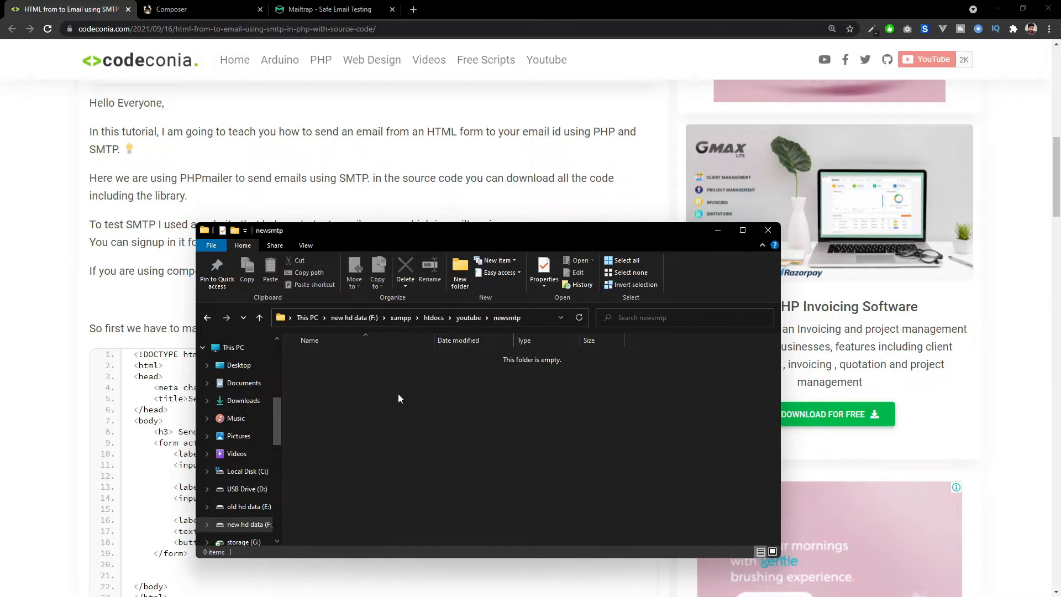
Create a new text document in the newsmtp folder and name it form.html
right_click(399, 398)
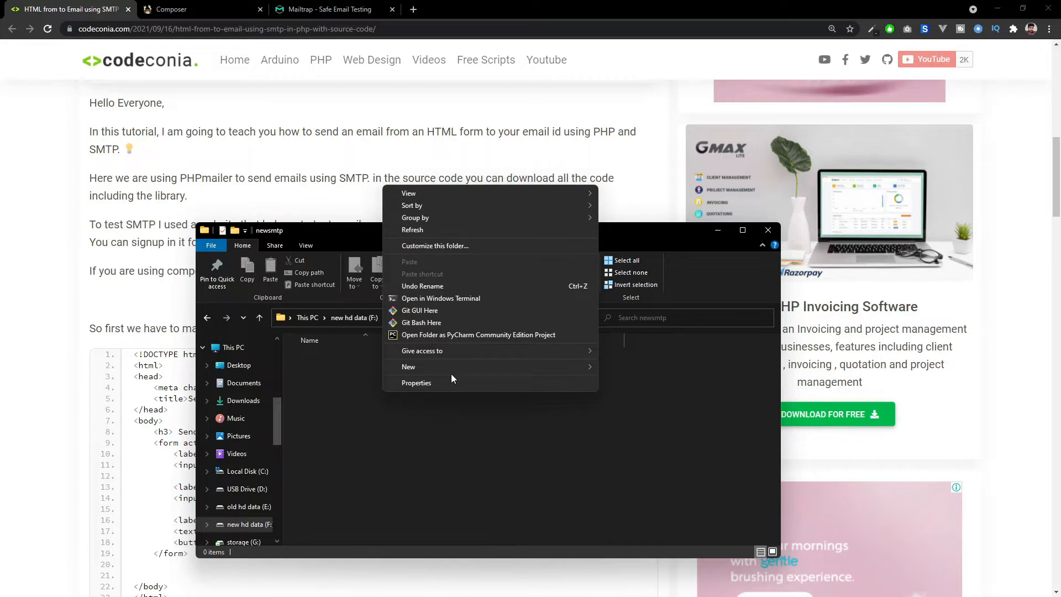
left_click(409, 366)
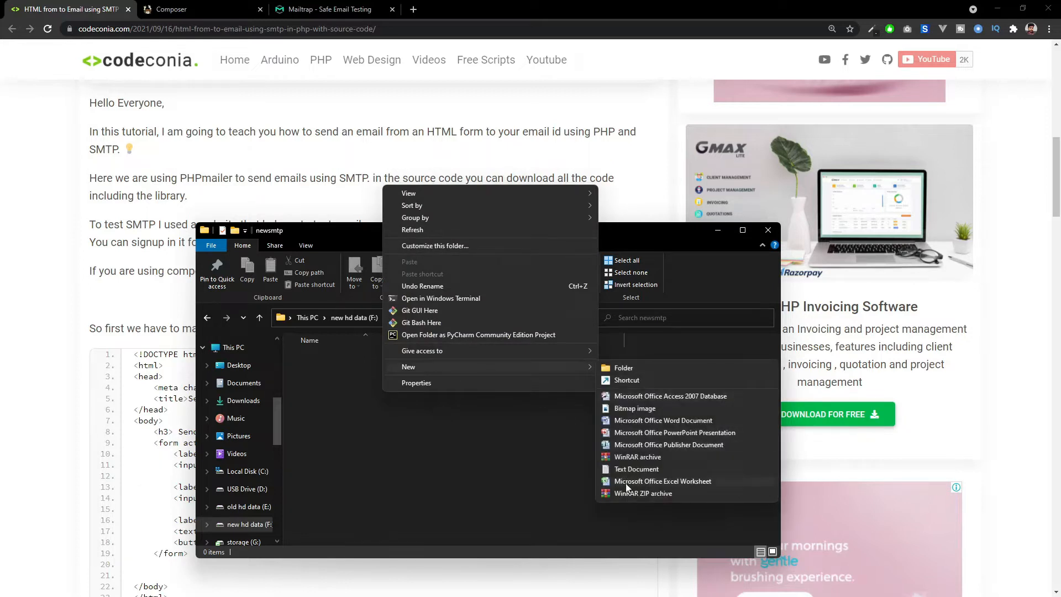
left_click(636, 469)
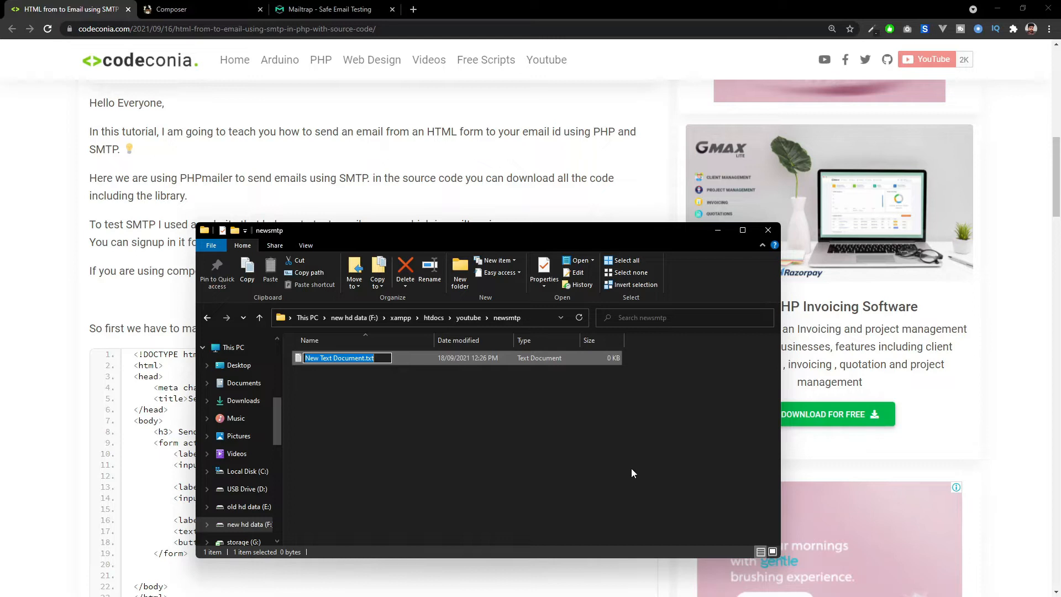
type("form")
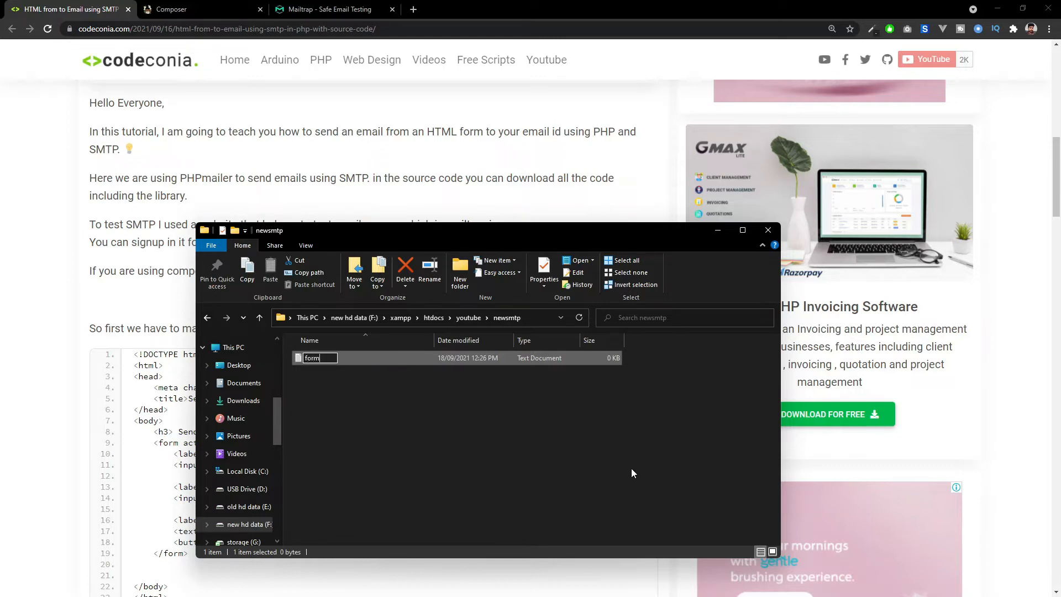
type(".html")
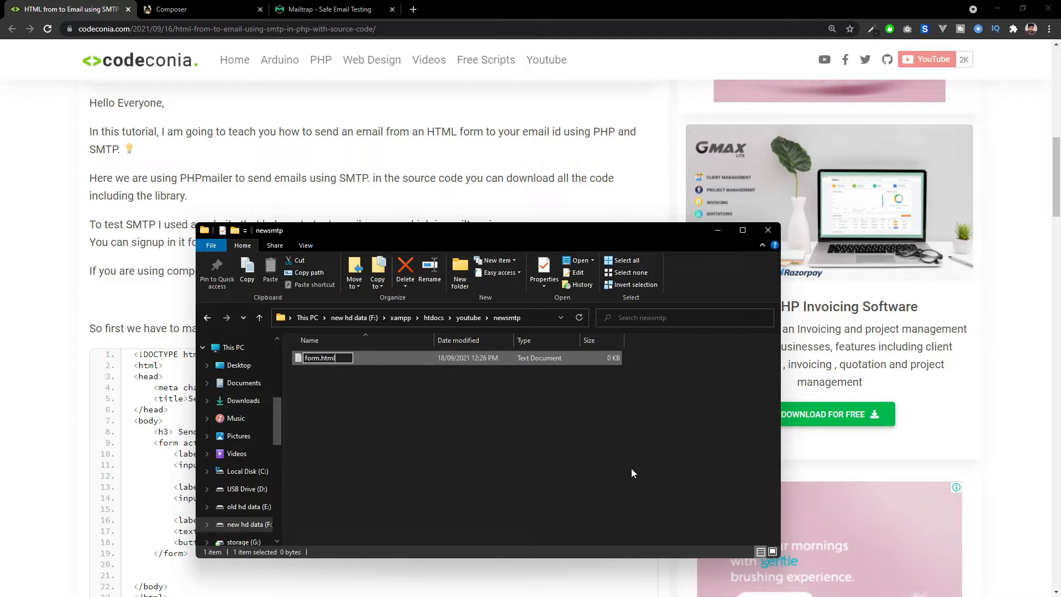
key("Enter")
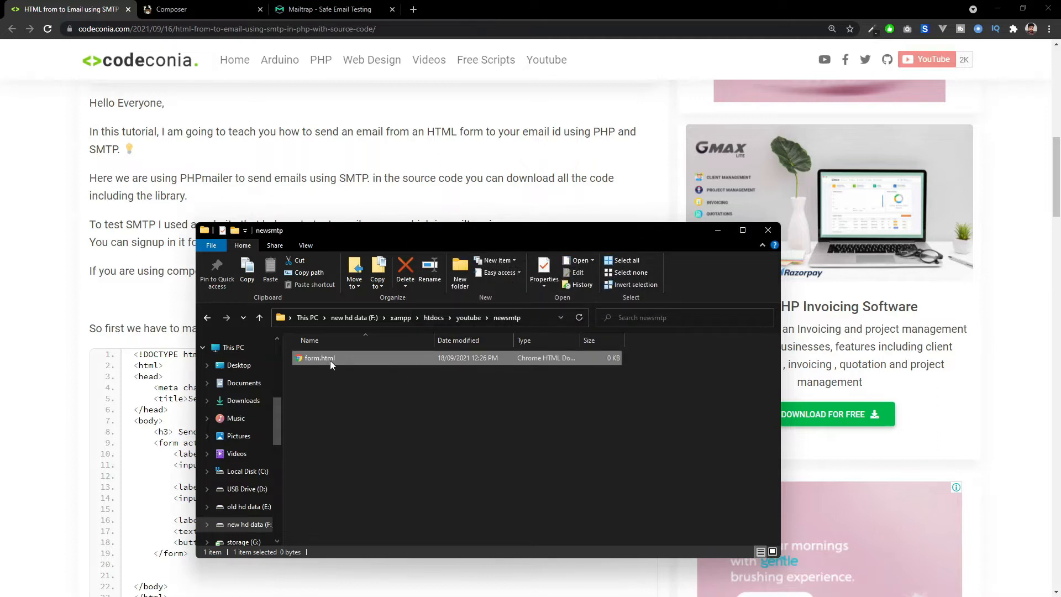
Open form.html in Sublime Text and select the tutorial's HTML contact form code to copy in
right_click(319, 358)
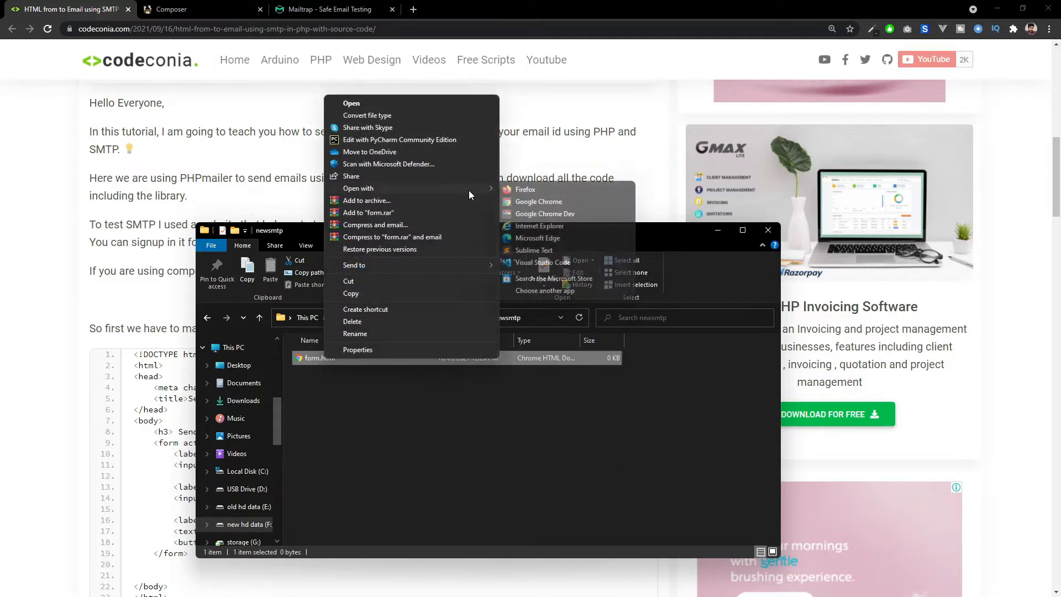
left_click(536, 250)
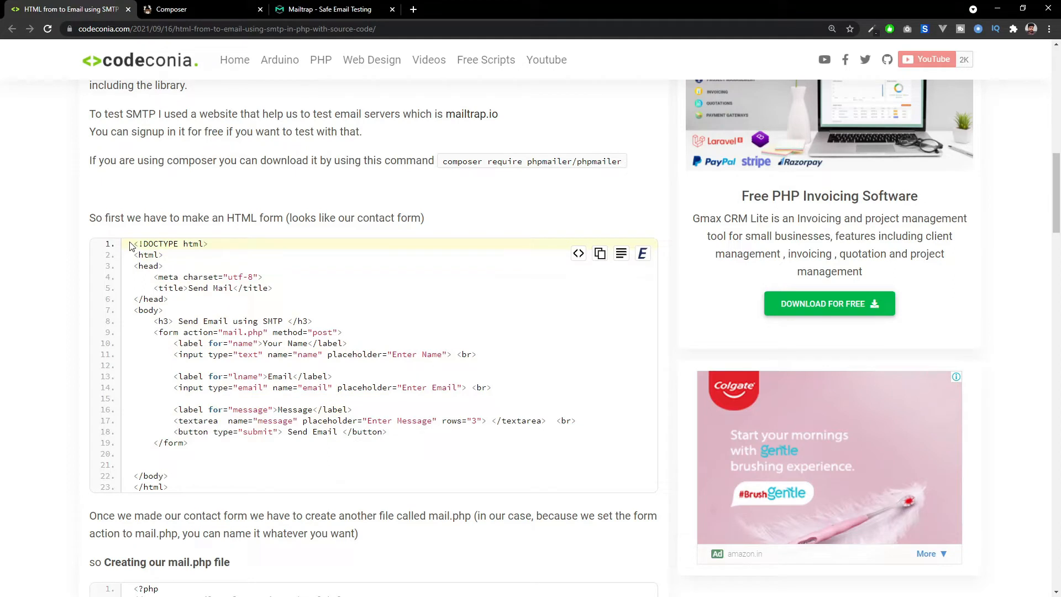
scroll("down", 3)
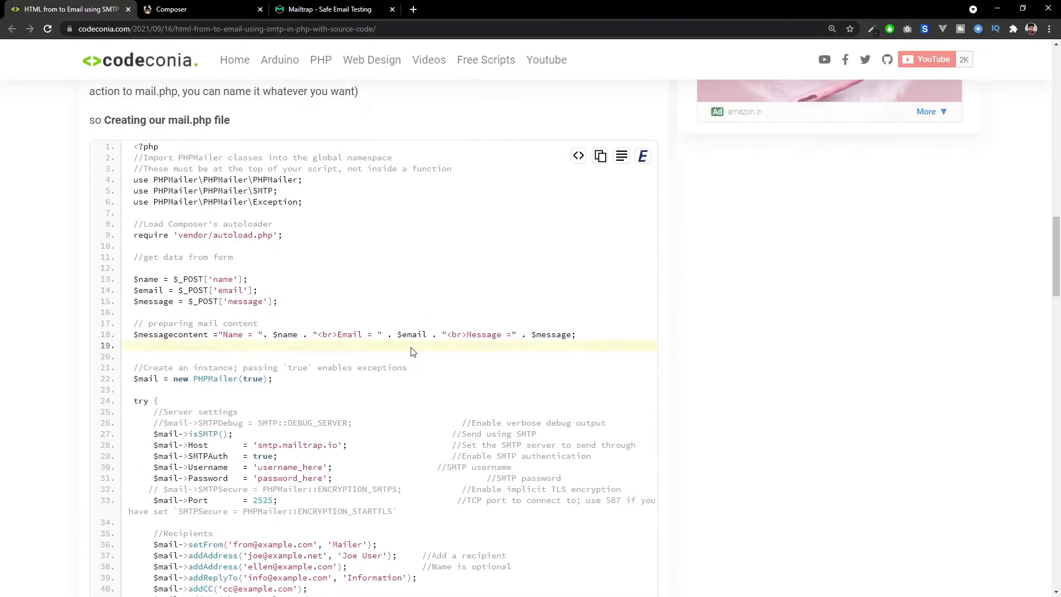
scroll("down", 3)
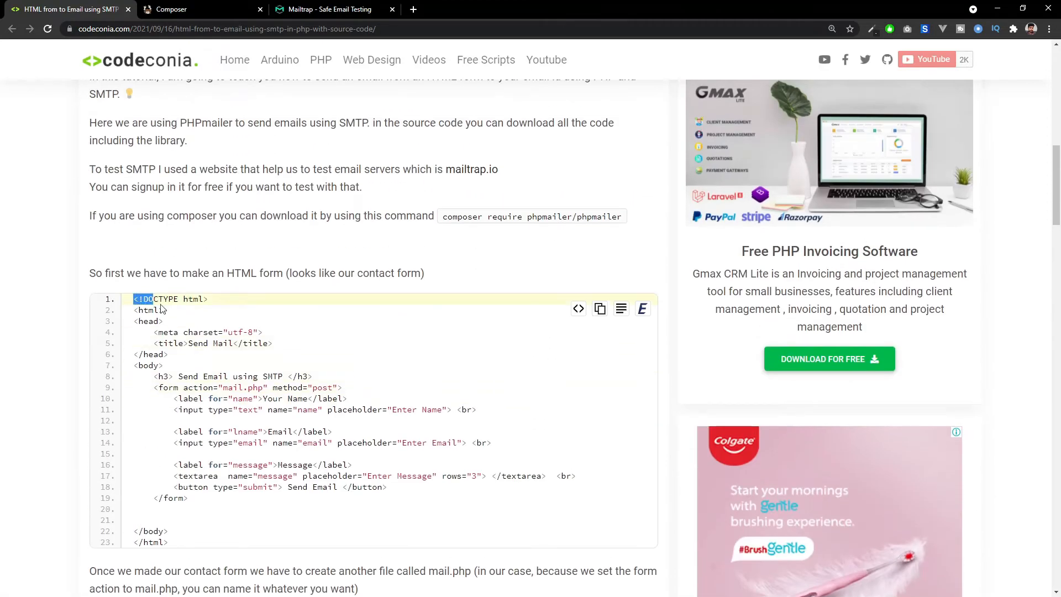
left_click_drag(134, 299, 188, 542)
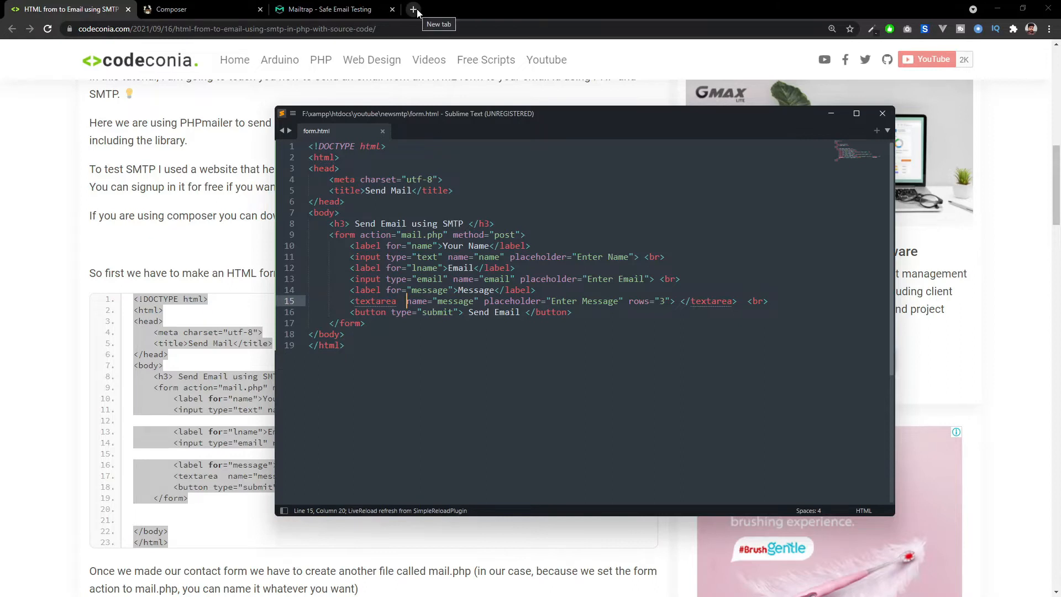
Load the localhost newsmtp form.html Send Mail page in a new Chrome tab
left_click(413, 9)
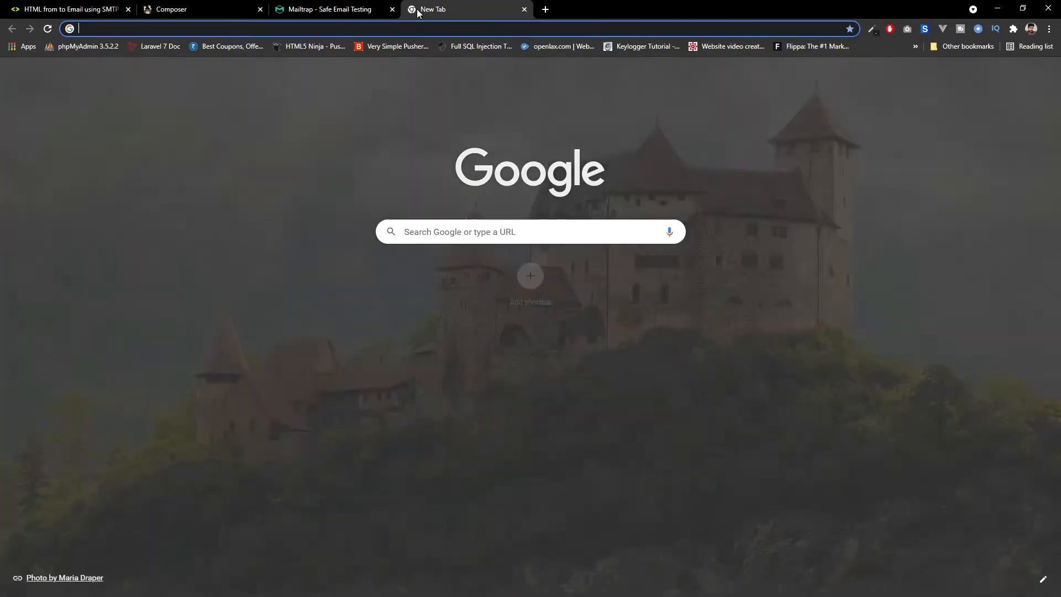
type("localhost/youtube/smtp/mail.php")
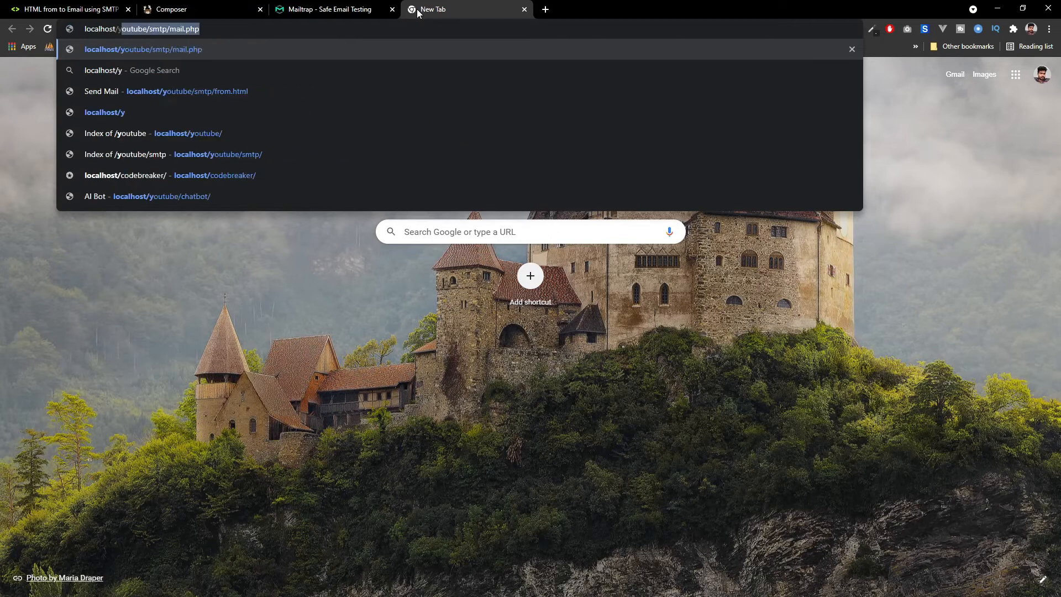
type("localhost/youtubr")
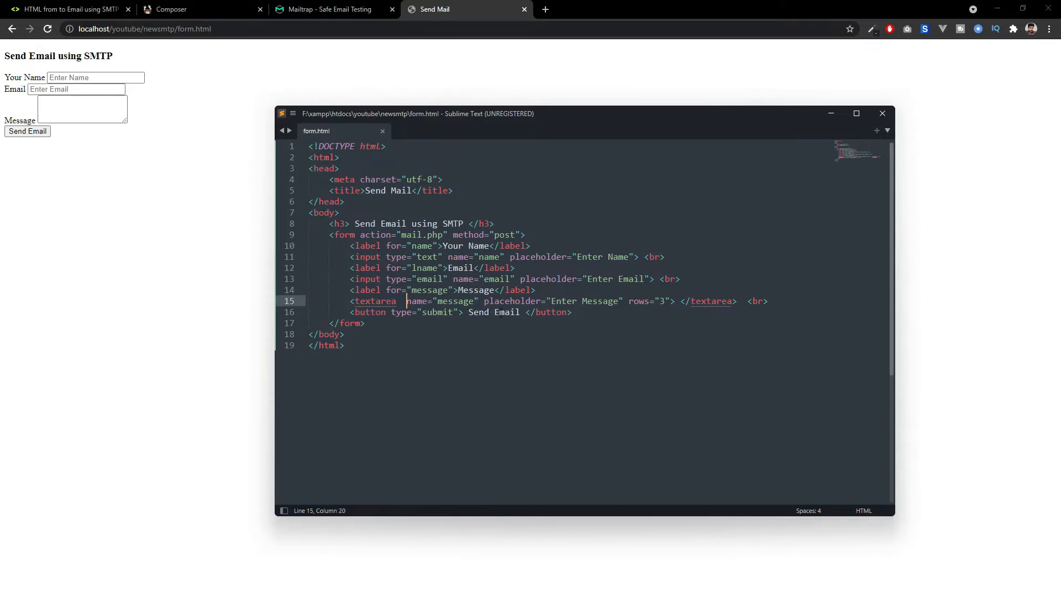
mouse_move(39, 148)
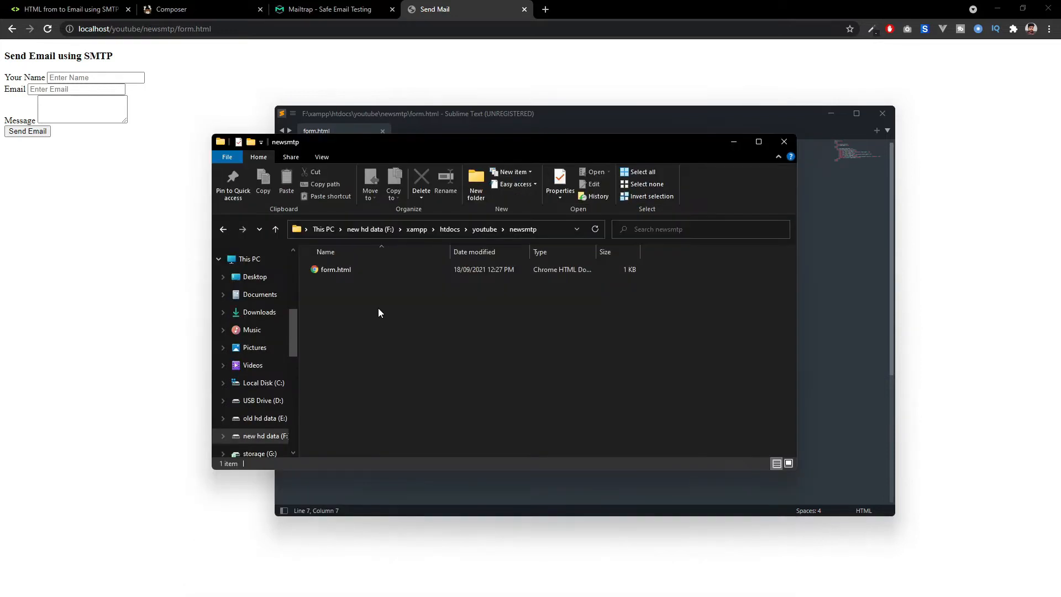
Visit the Composer website, then bring up folder options in newsmtp to launch PowerShell there
left_click(196, 9)
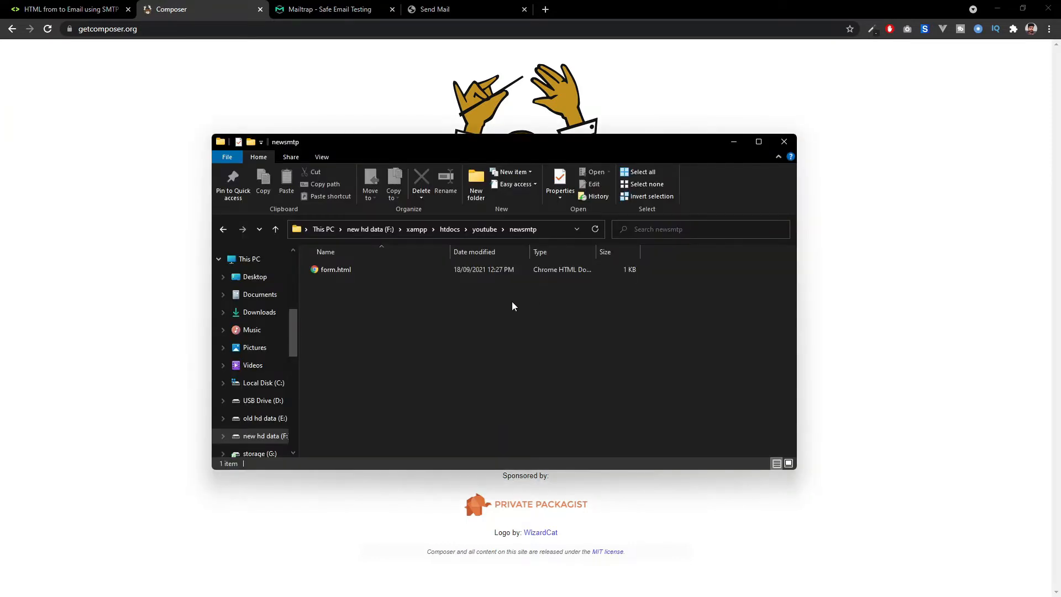
mouse_move(395, 320)
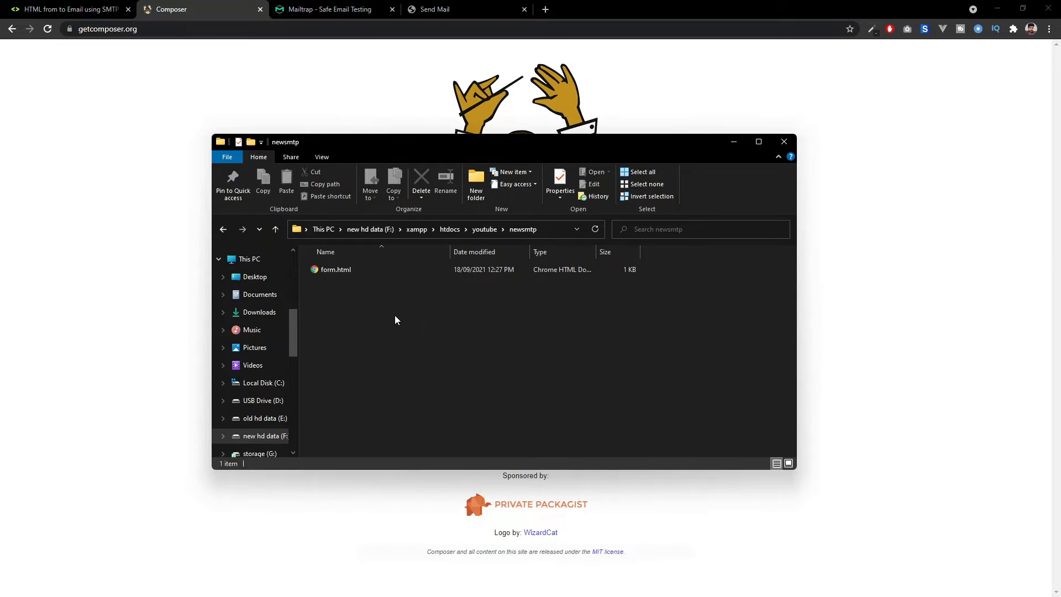
mouse_move(363, 348)
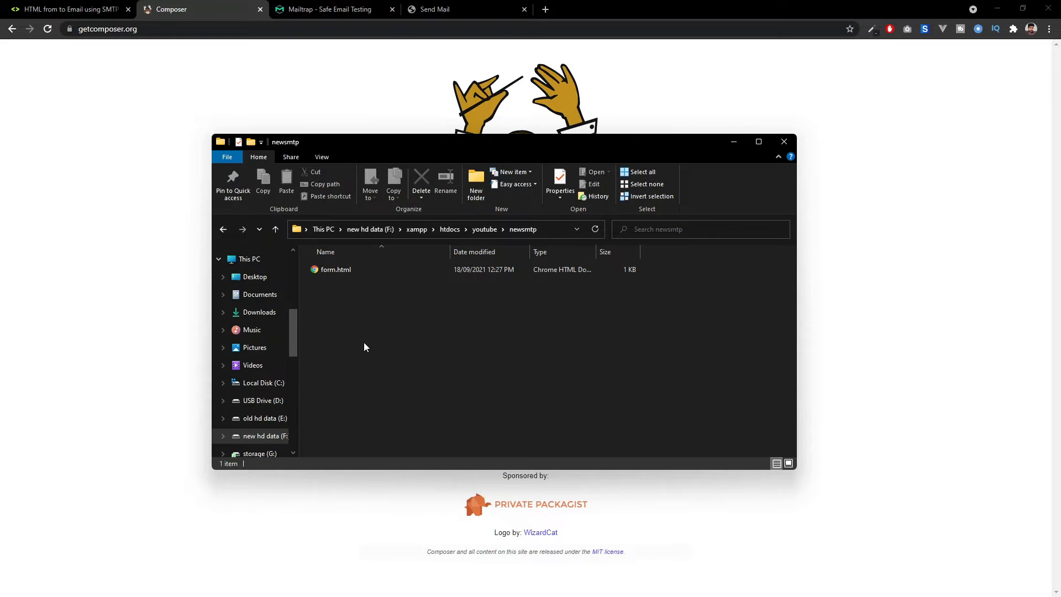
mouse_move(479, 343)
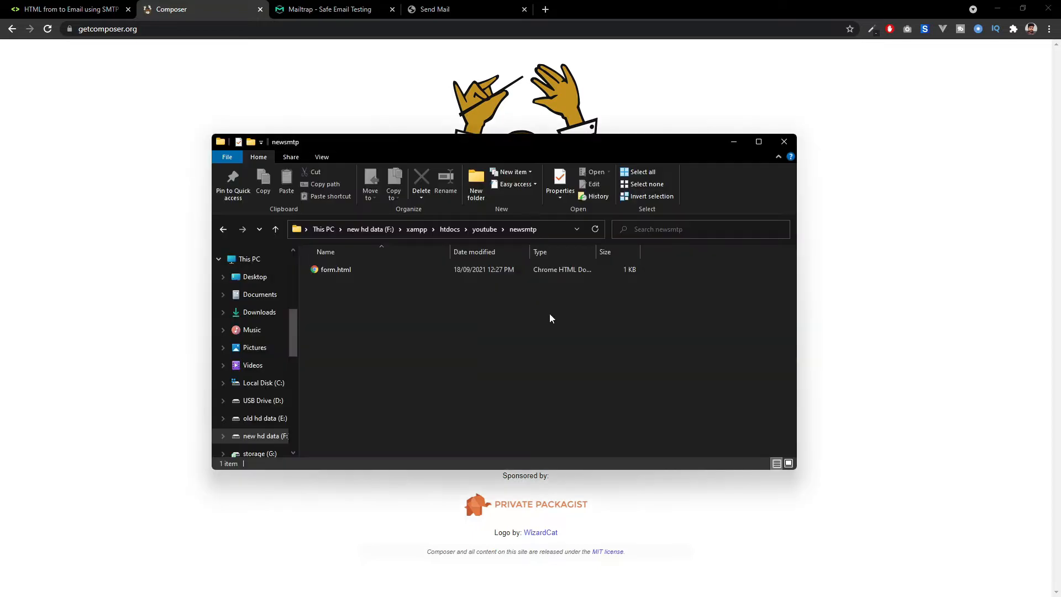
right_click(551, 318)
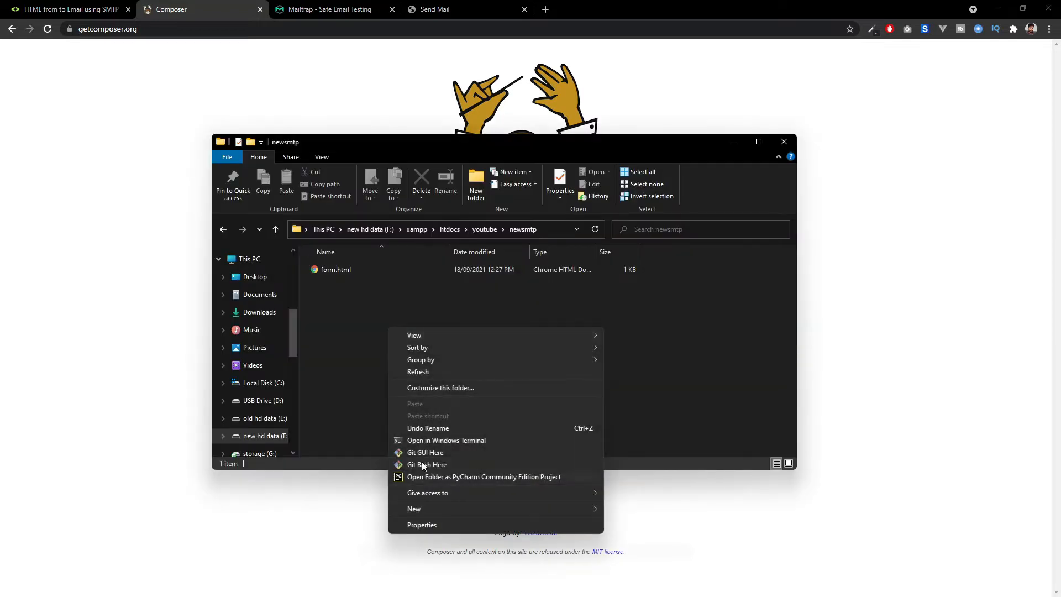
mouse_move(359, 340)
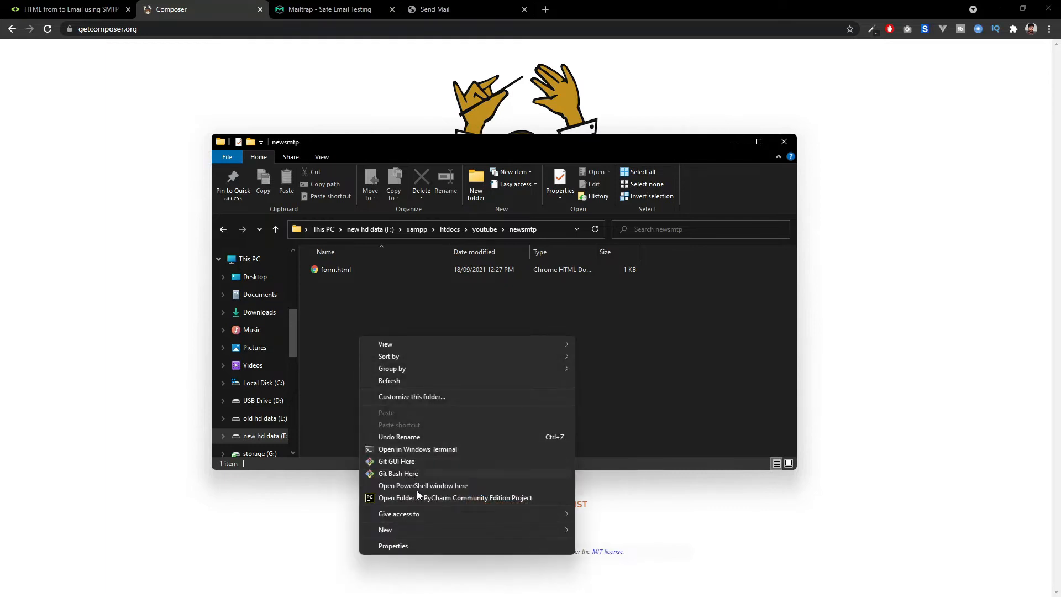
left_click(368, 359)
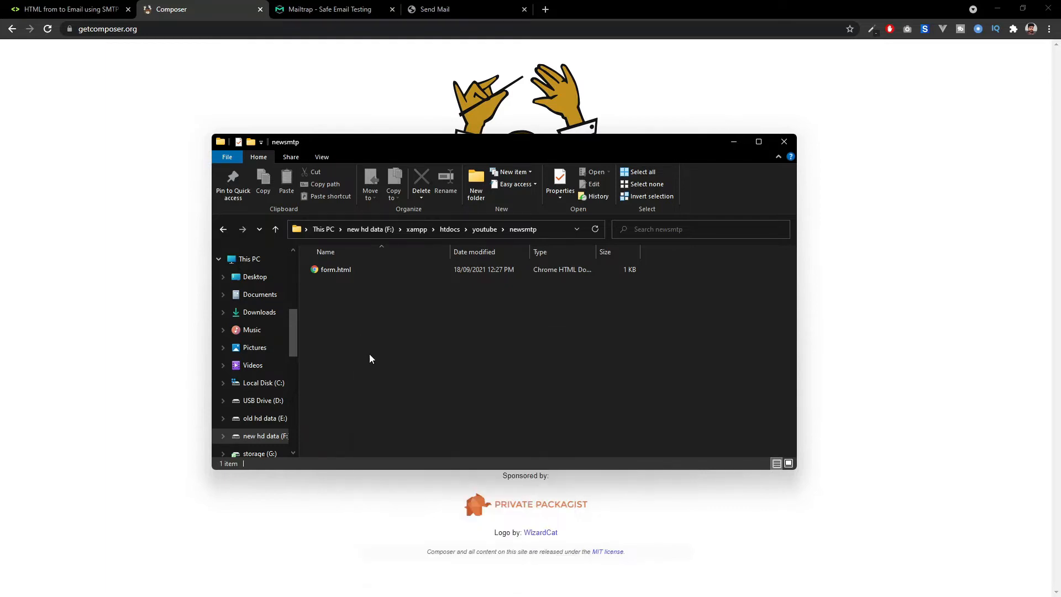
right_click(370, 358)
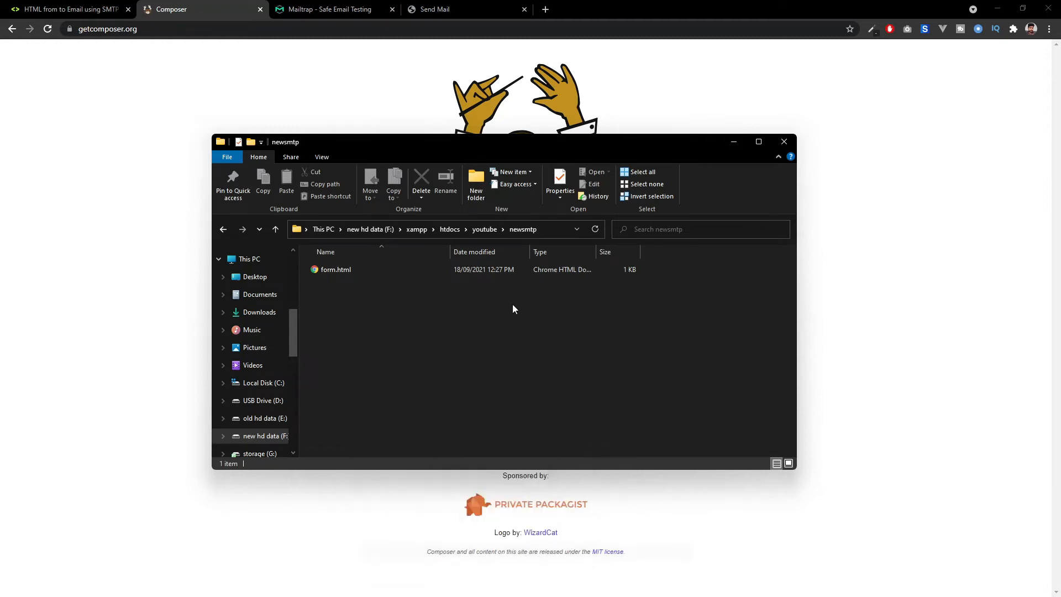
mouse_move(459, 324)
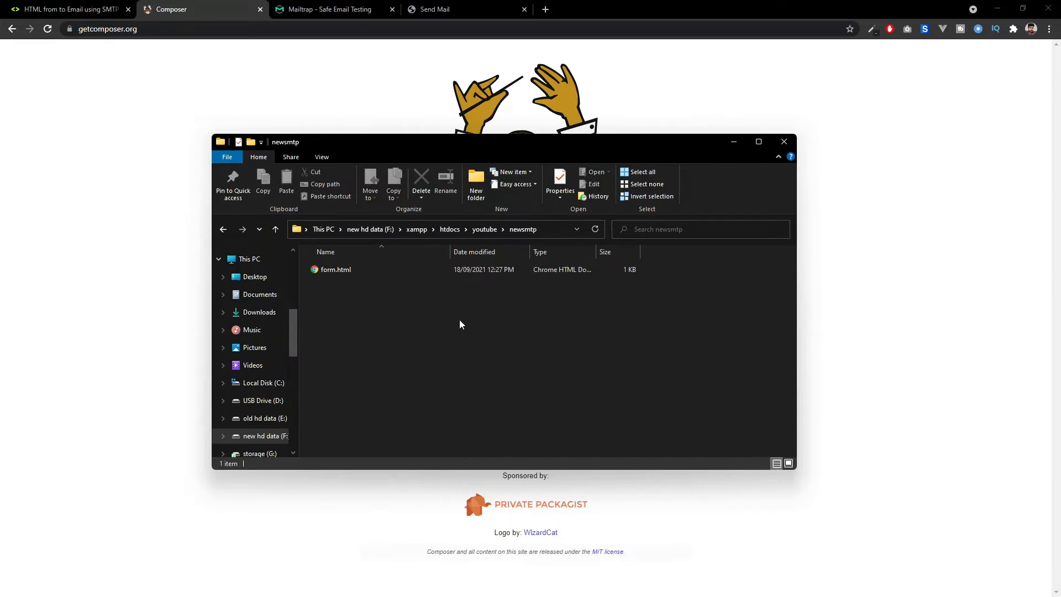
mouse_move(420, 320)
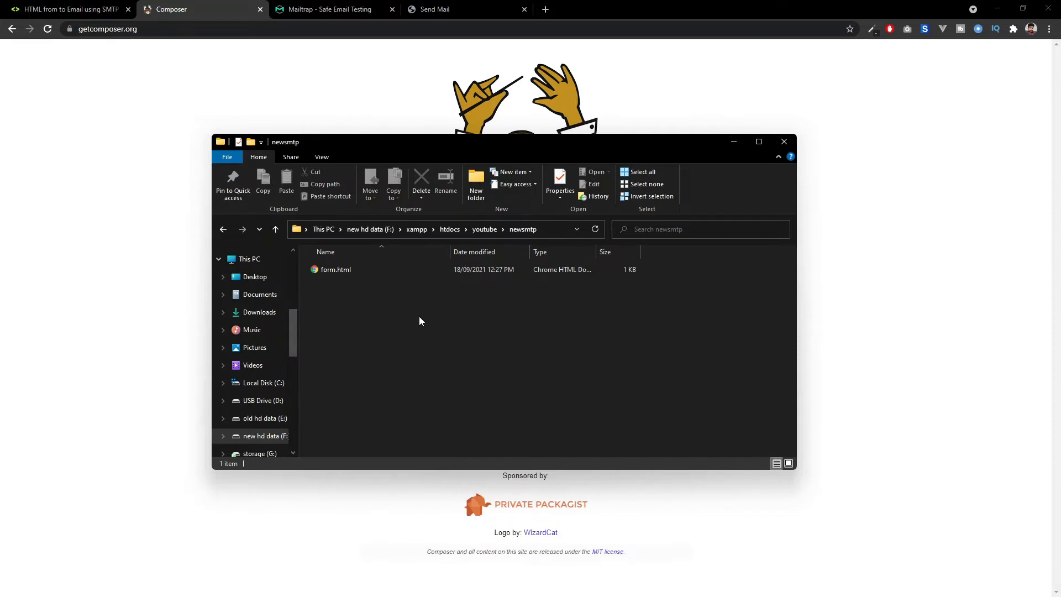
right_click(419, 320)
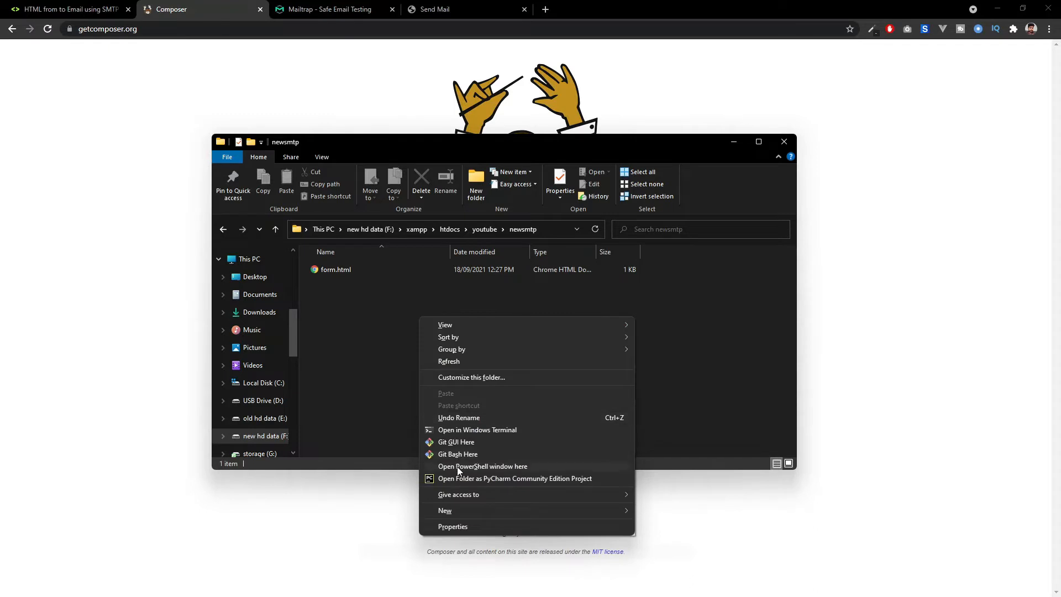
mouse_move(504, 469)
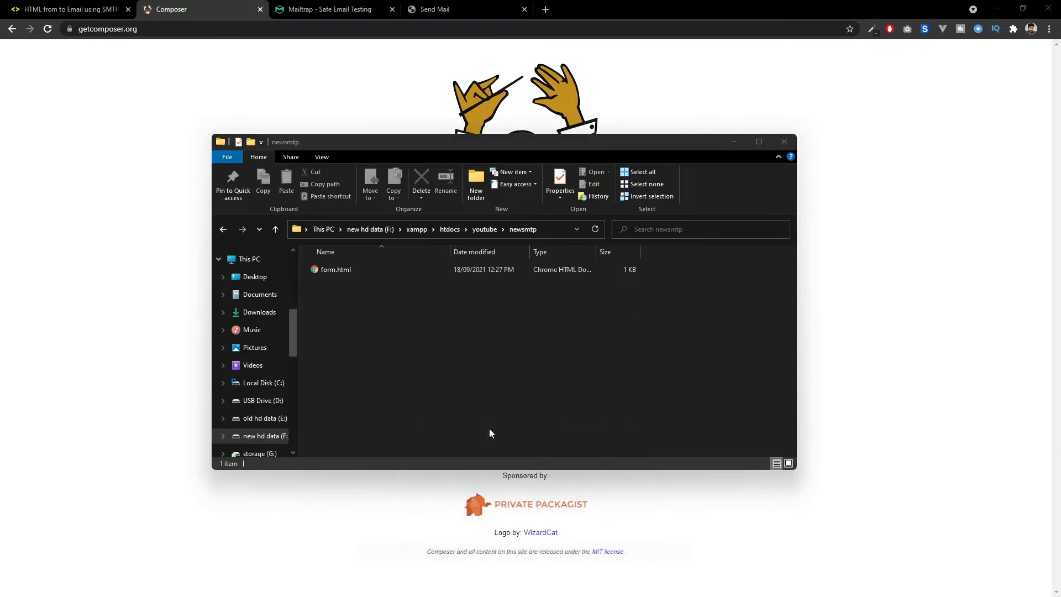
Run 'composer require phpmailer/phpmailer' in PowerShell and return to the project folder
left_click(64, 9)
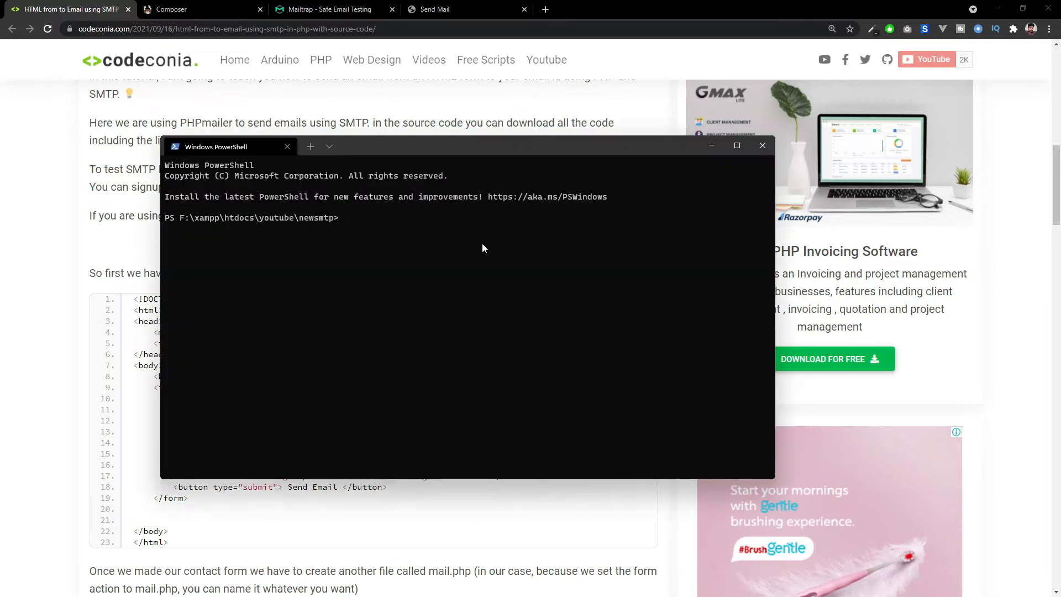
type("composer require phpmailer/phpmailer")
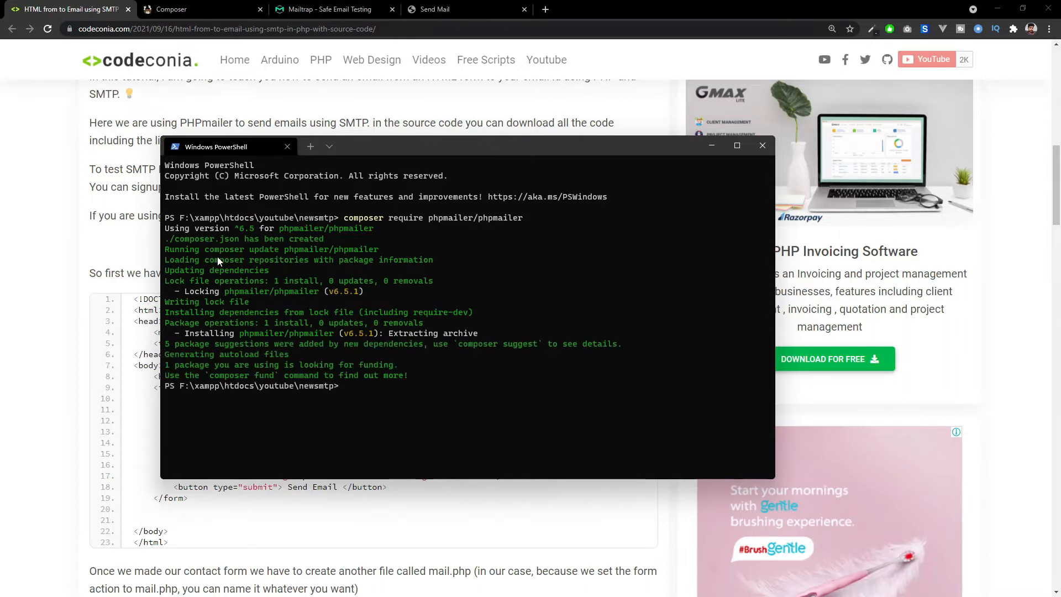
mouse_move(371, 304)
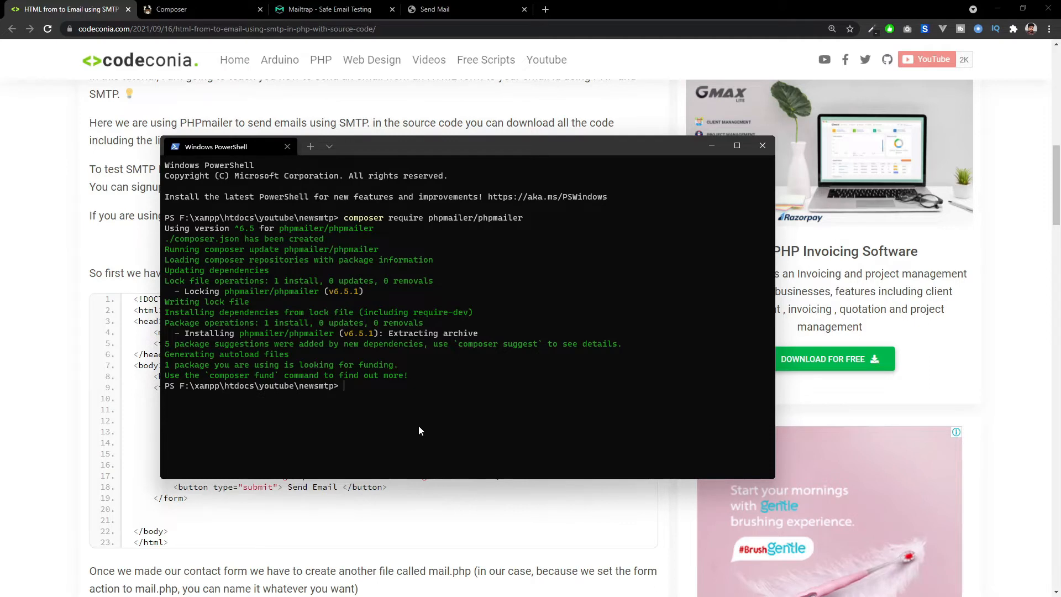
left_click(762, 145)
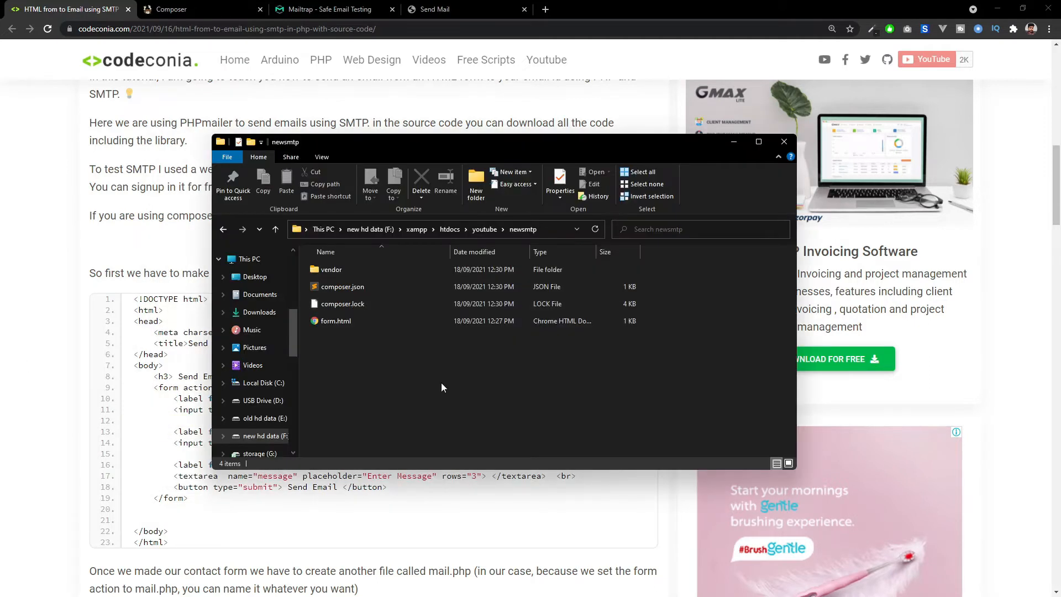
Create a new text document in newsmtp named mail.php beside the vendor folder
left_click(332, 270)
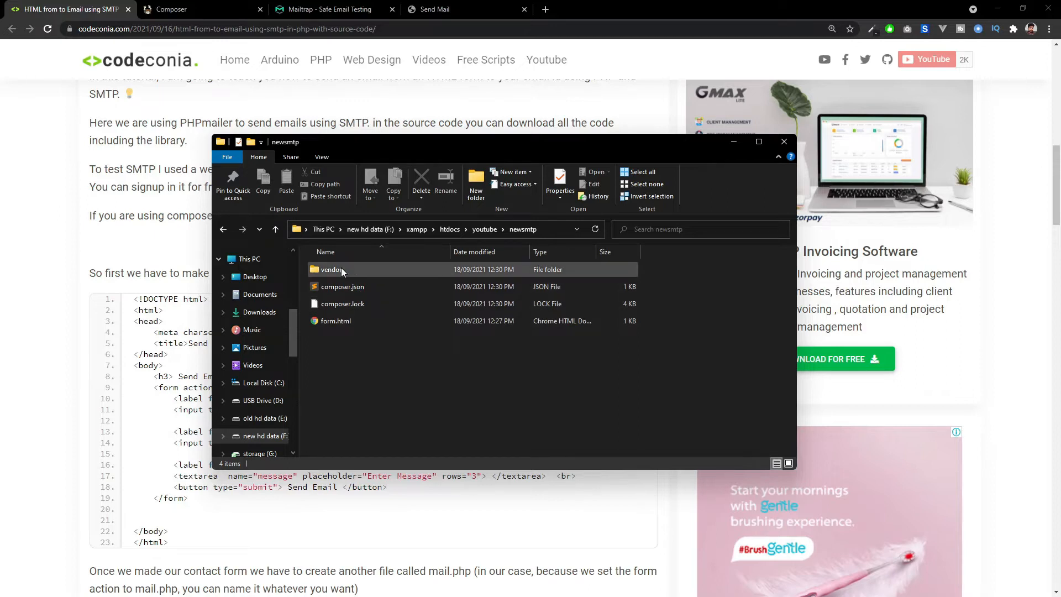
mouse_move(331, 269)
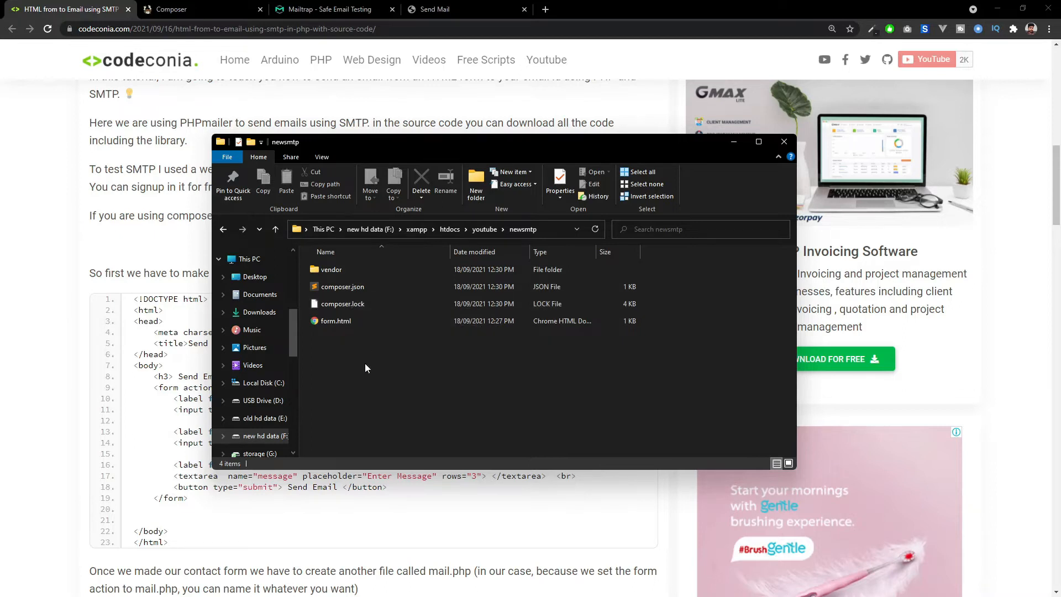
right_click(365, 368)
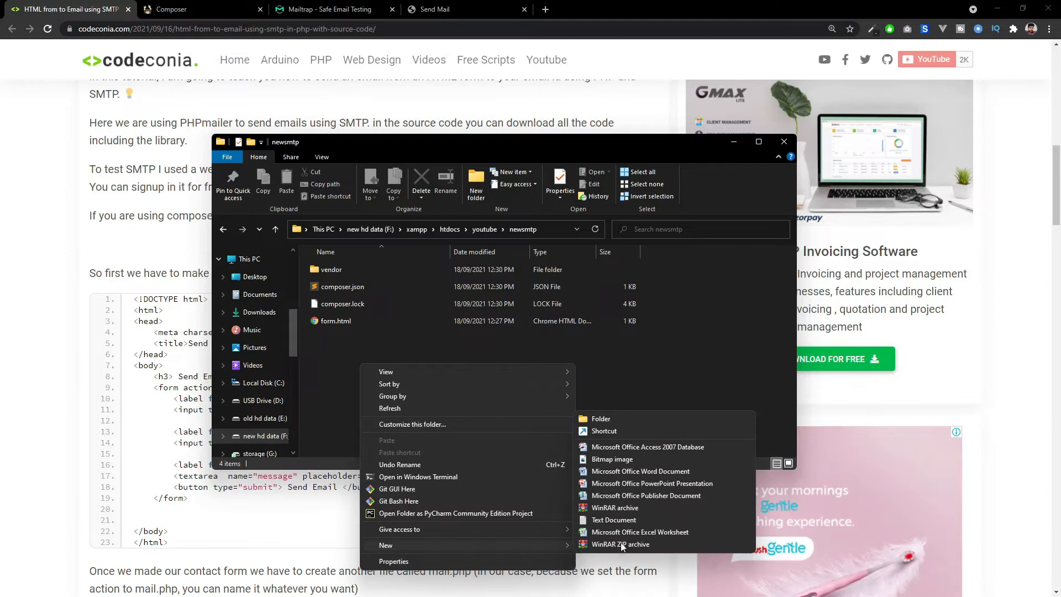
left_click(613, 519)
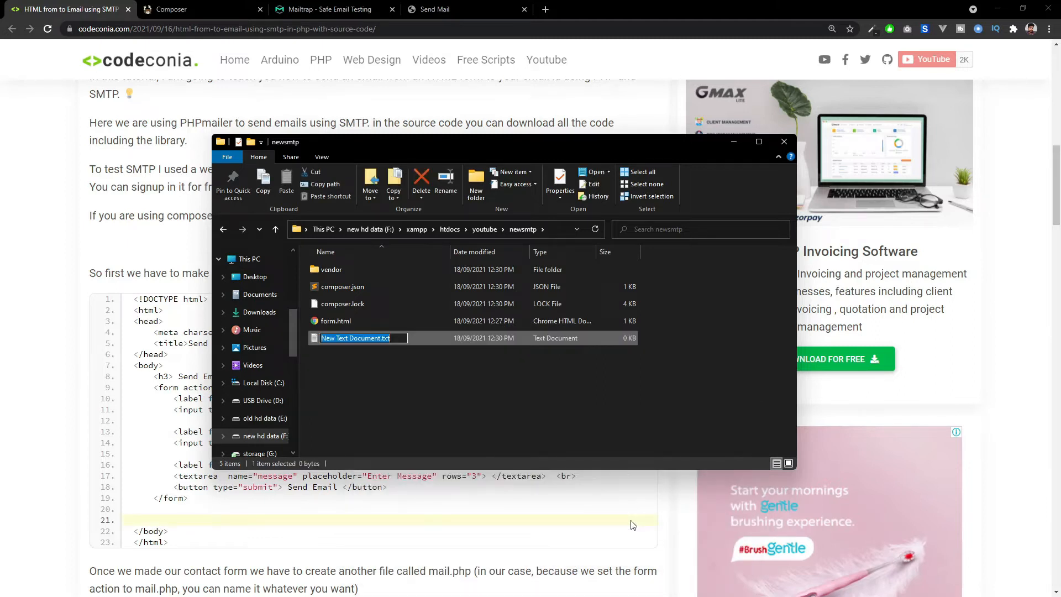
type("mail.php")
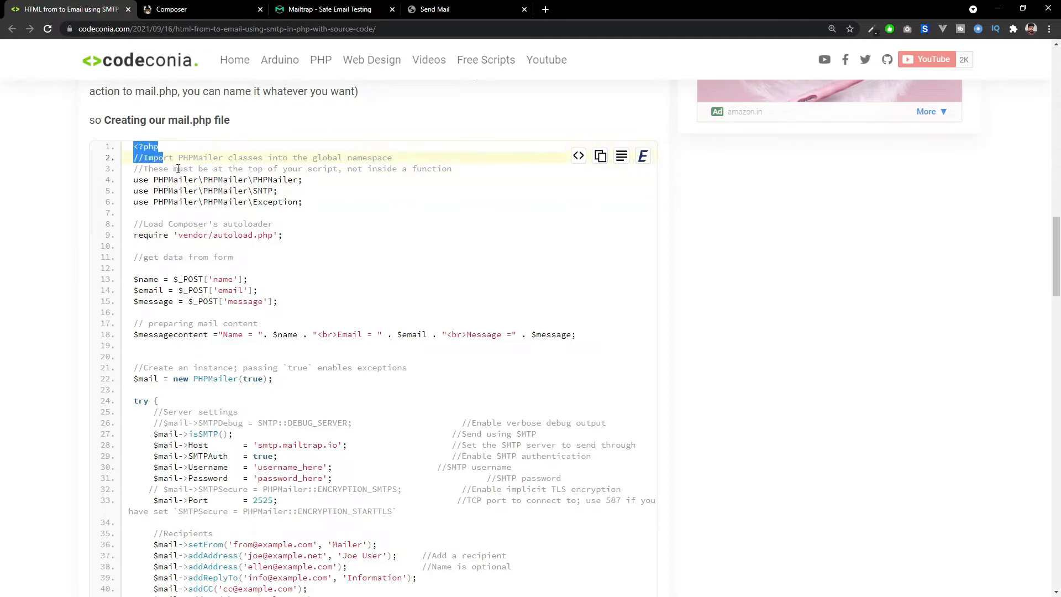
Fill mail.php in Sublime Text with the tutorial's PHPMailer SMTP code
scroll("down", 3)
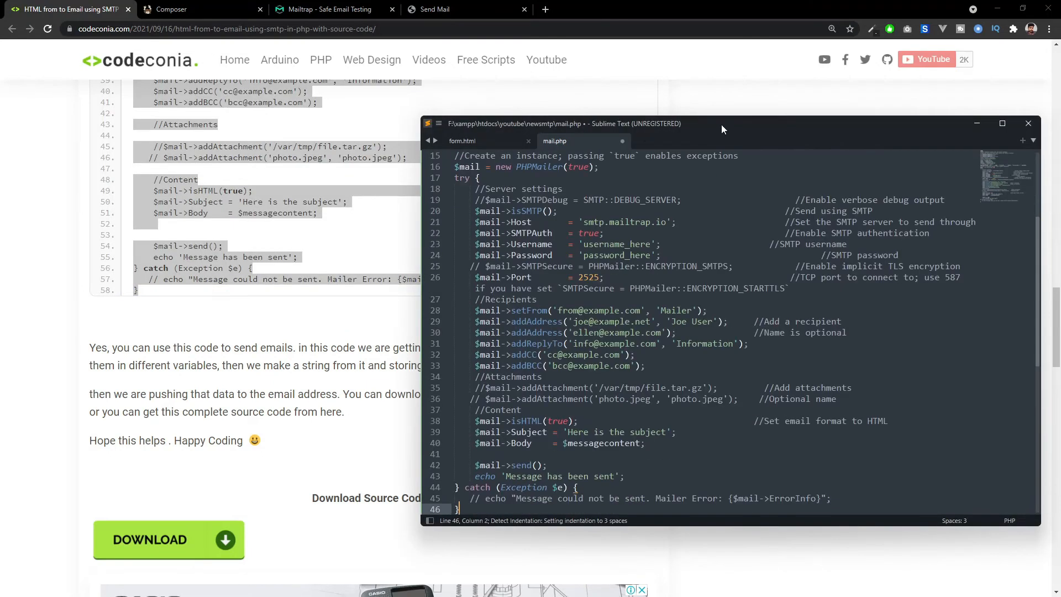
left_click(1002, 123)
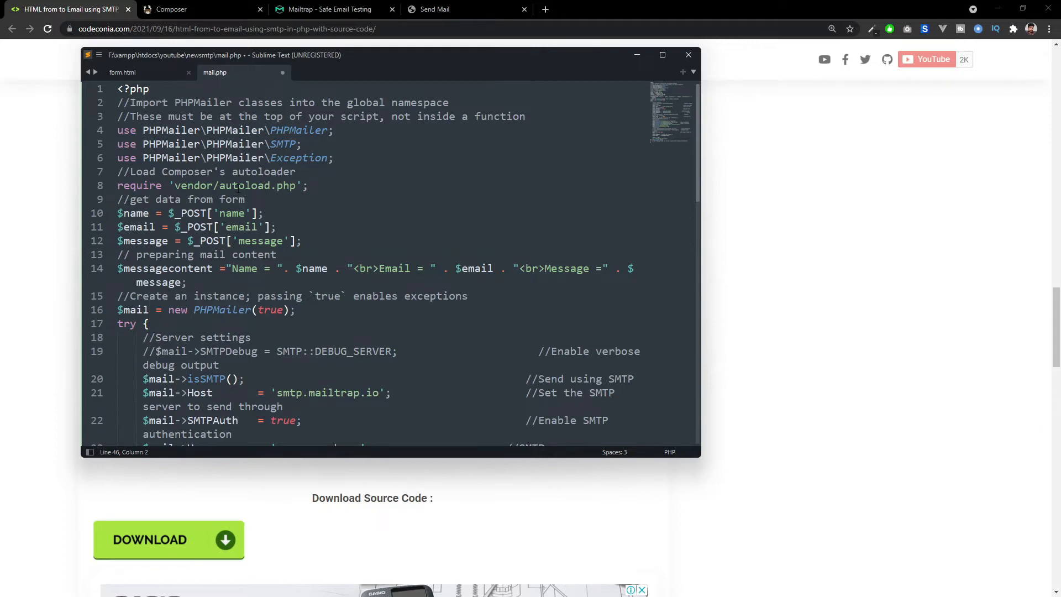
Space out mail.php's sections with blank lines and uncomment the SMTPDebug line
scroll("down", 3)
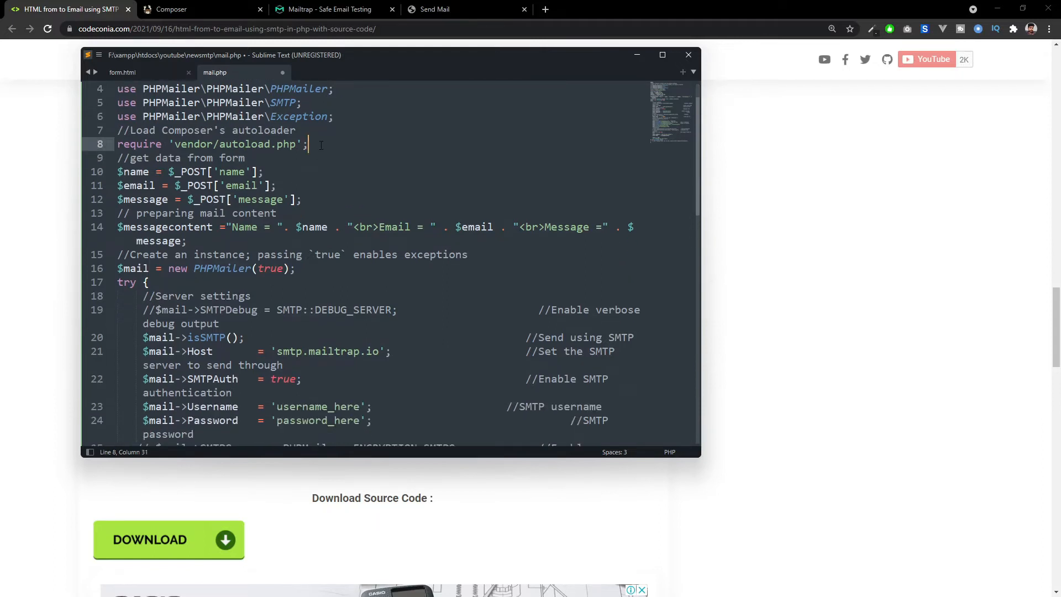
key("enter")
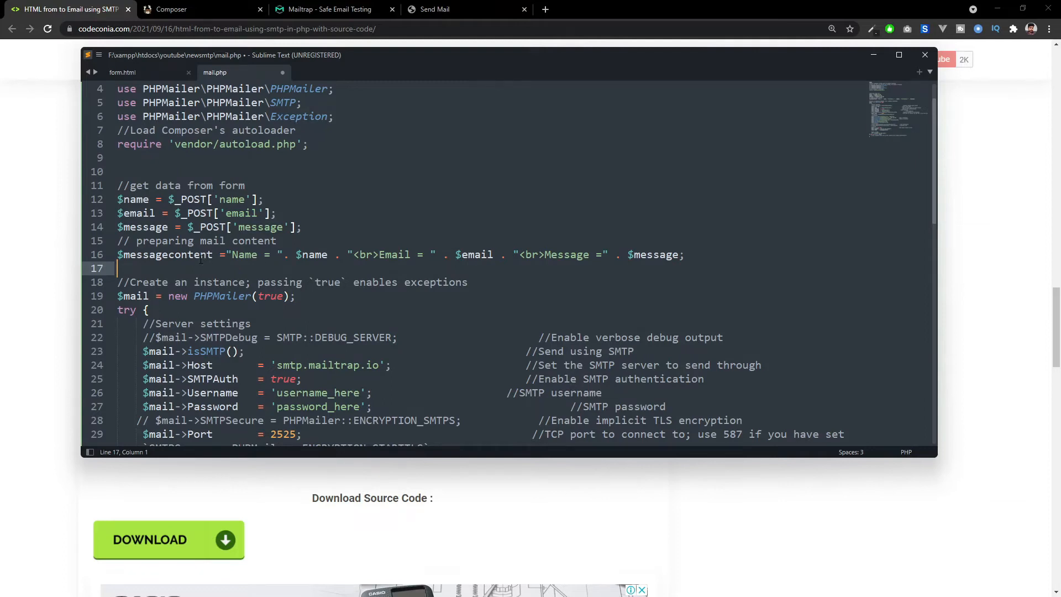
double_click(169, 255)
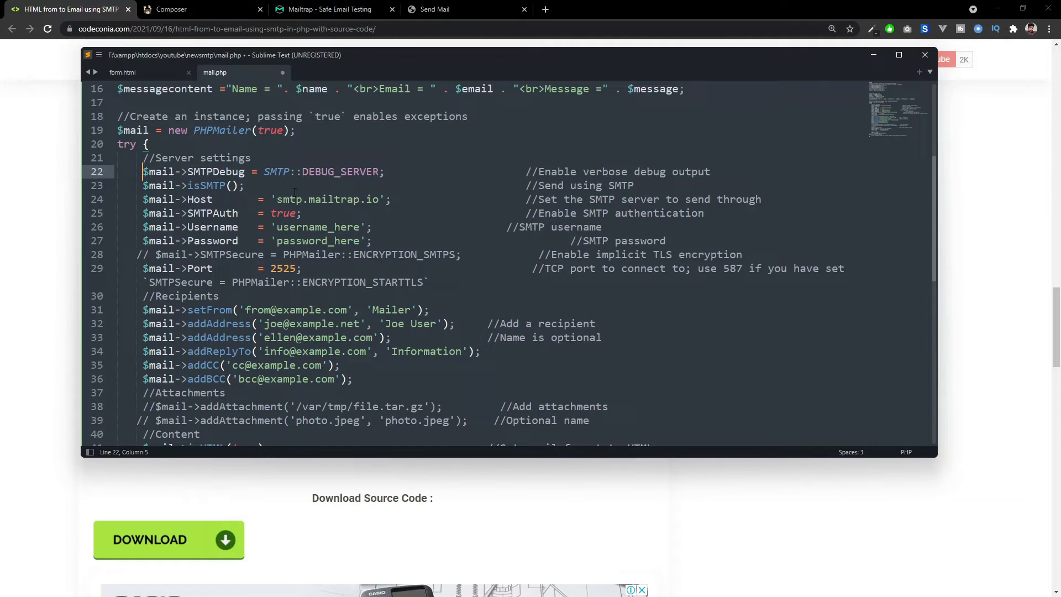
Comment out SMTPSecure, the second recipient, CC and BCC lines, with a blank line before Attachments
double_click(314, 199)
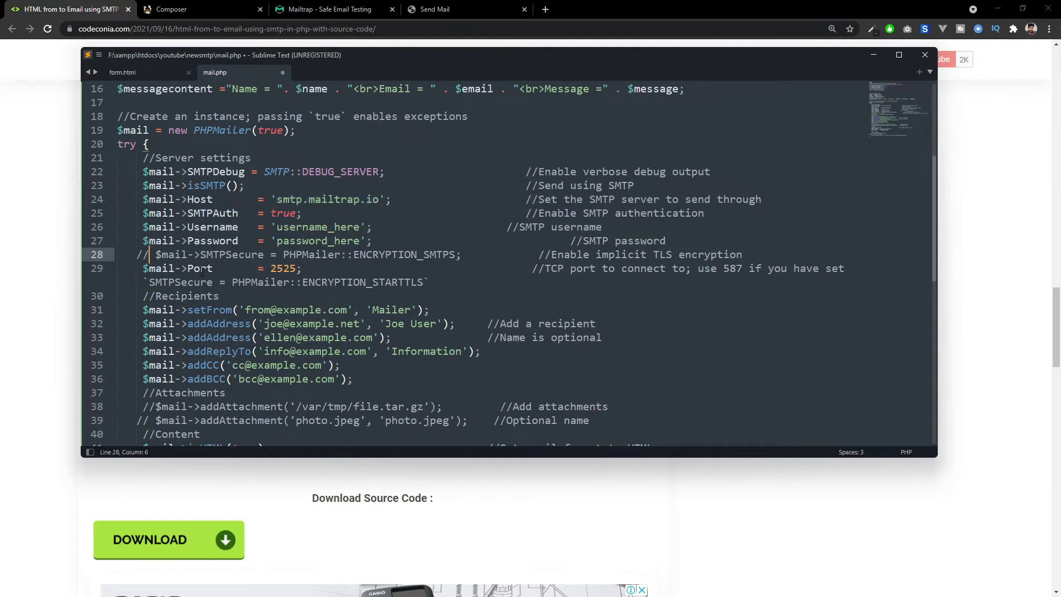
key("Backspace")
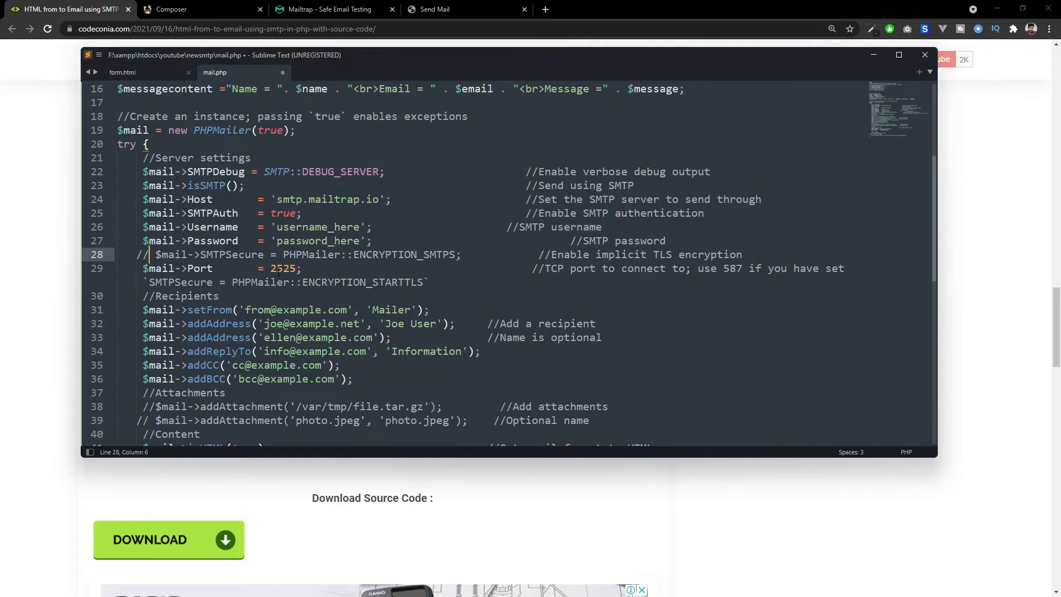
scroll("down", 3)
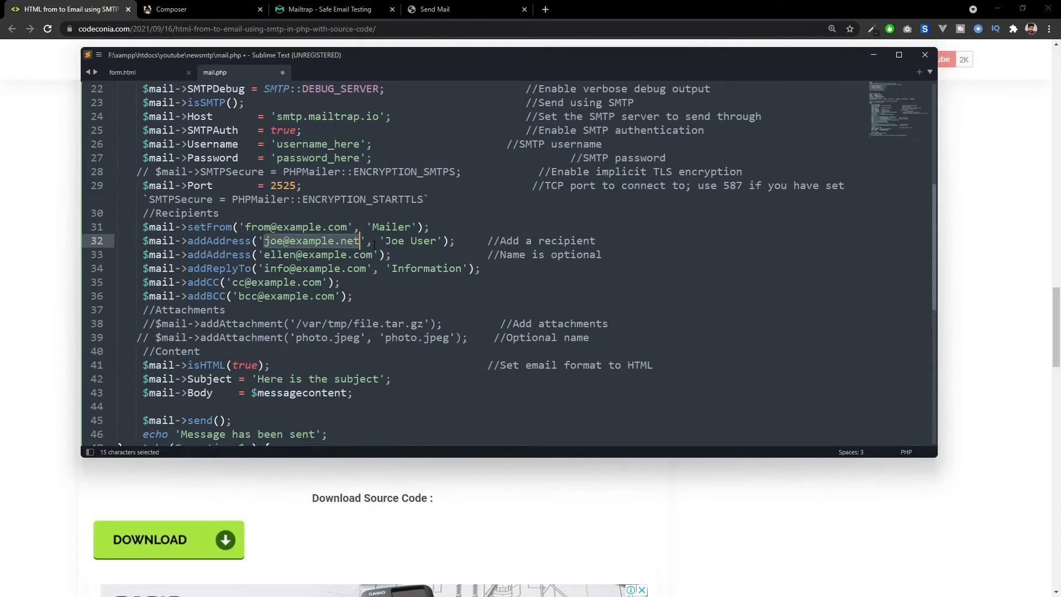
double_click(420, 241)
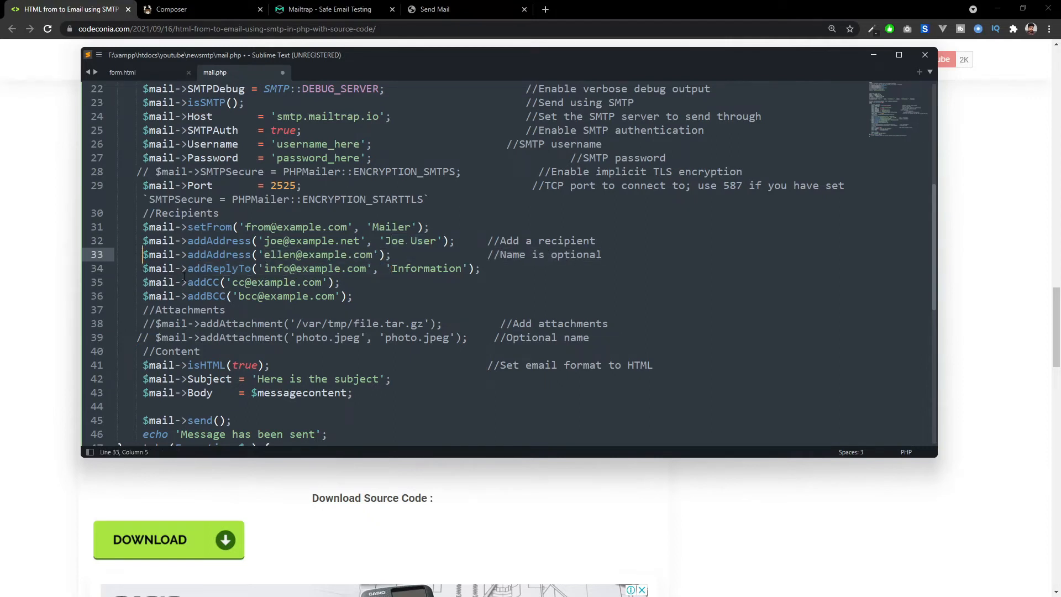
type("//")
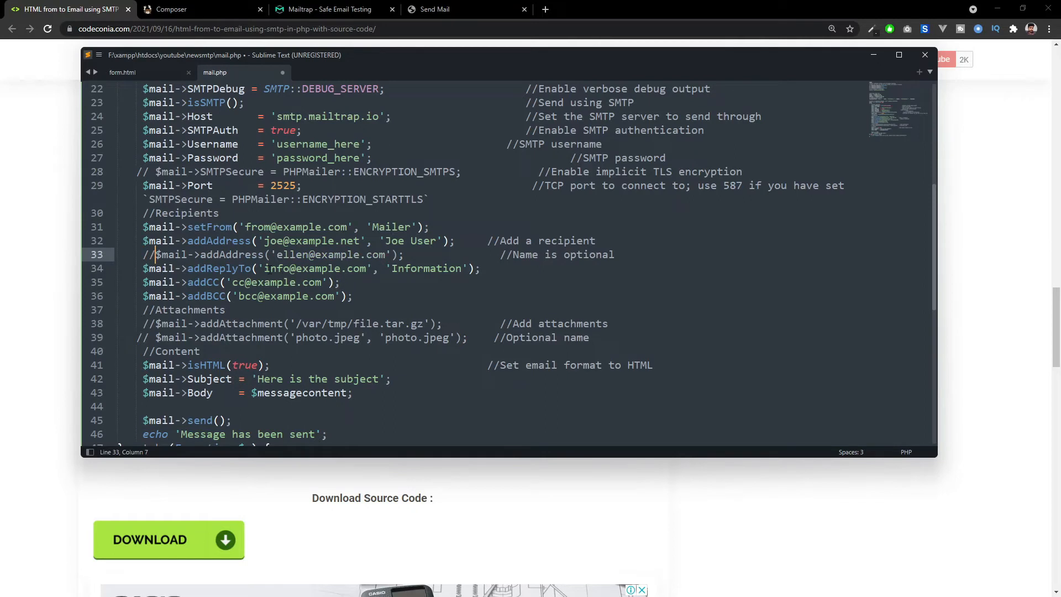
mouse_move(490, 235)
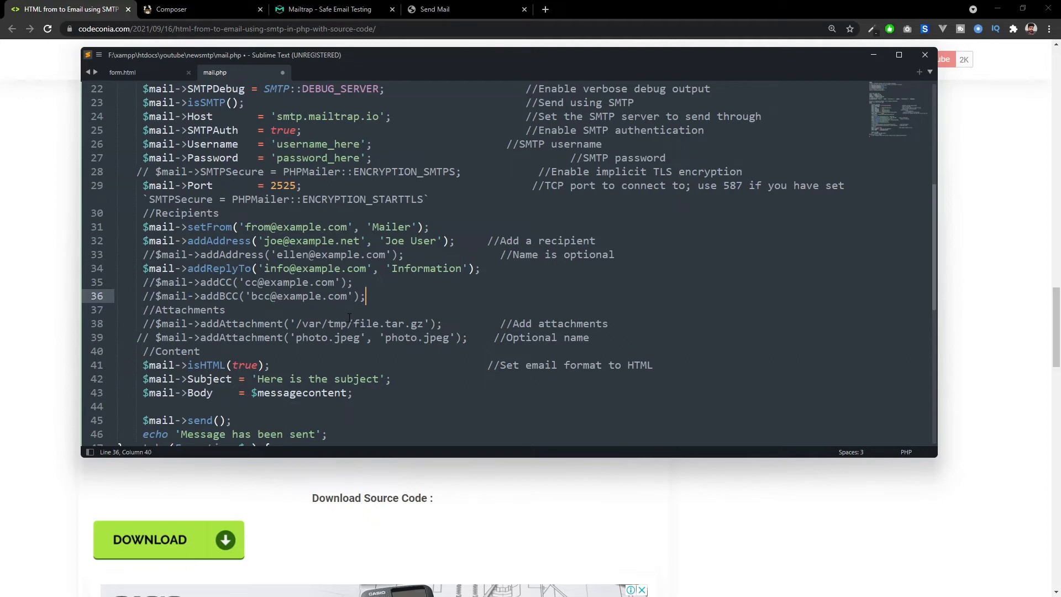
key("enter")
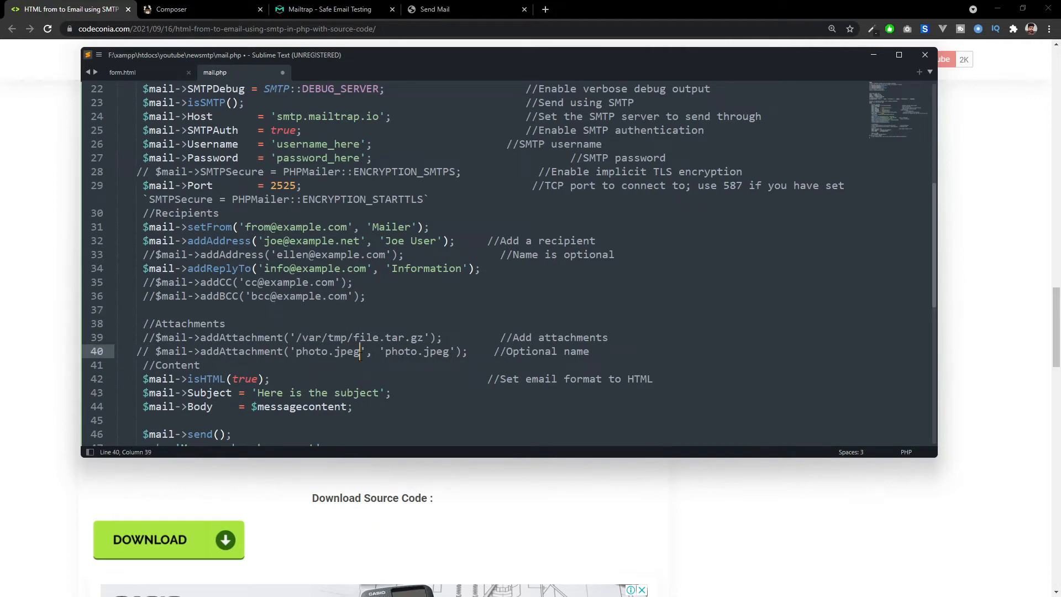
double_click(328, 352)
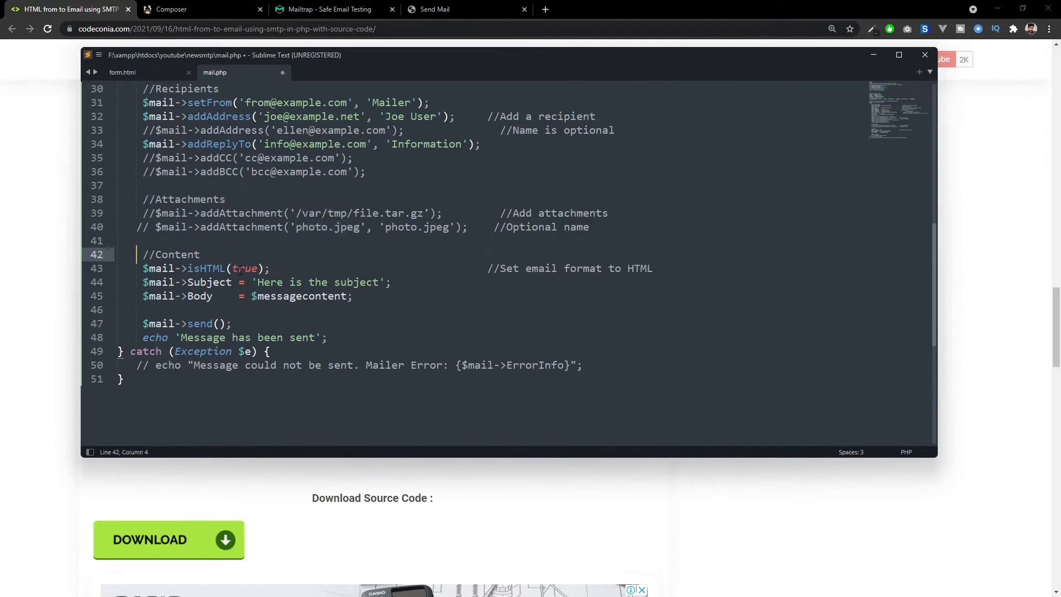
Change the email subject to 'Test Mail' and switch to the Mailtrap browser tab
double_click(244, 268)
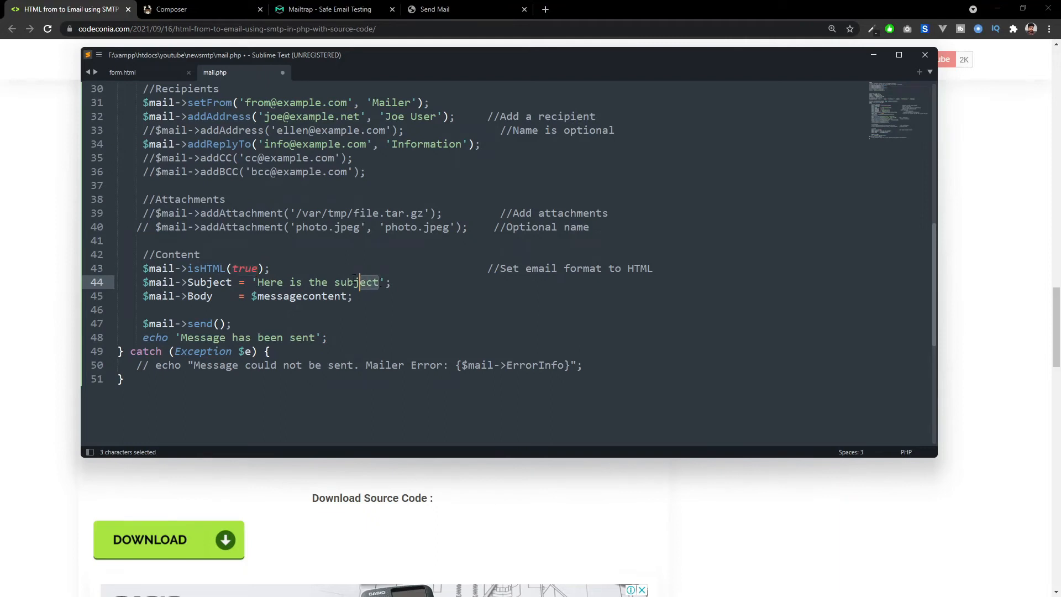
double_click(319, 282)
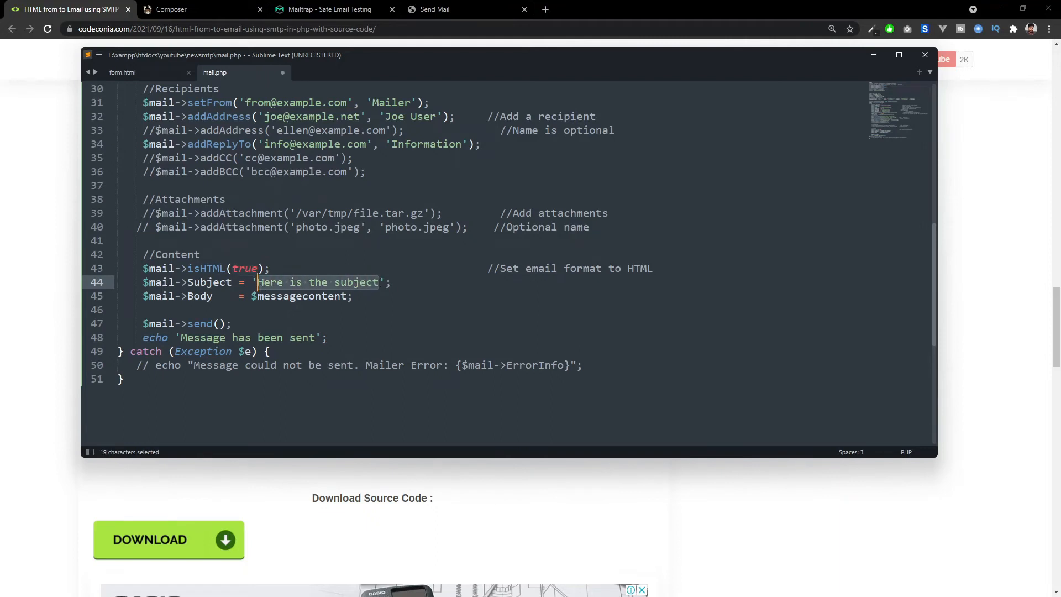
type("Test Mail")
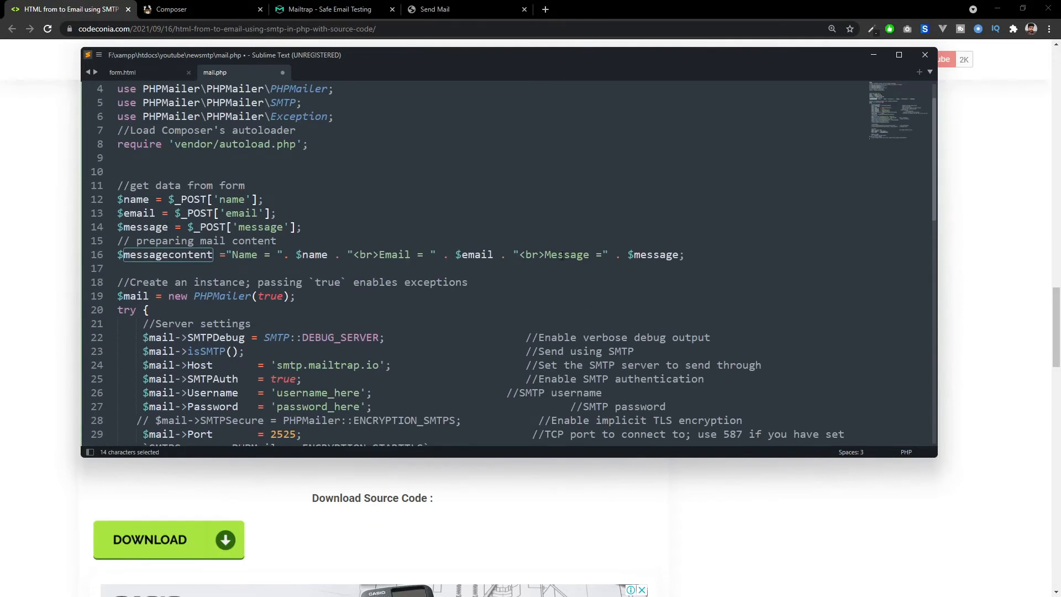
scroll("down", 3)
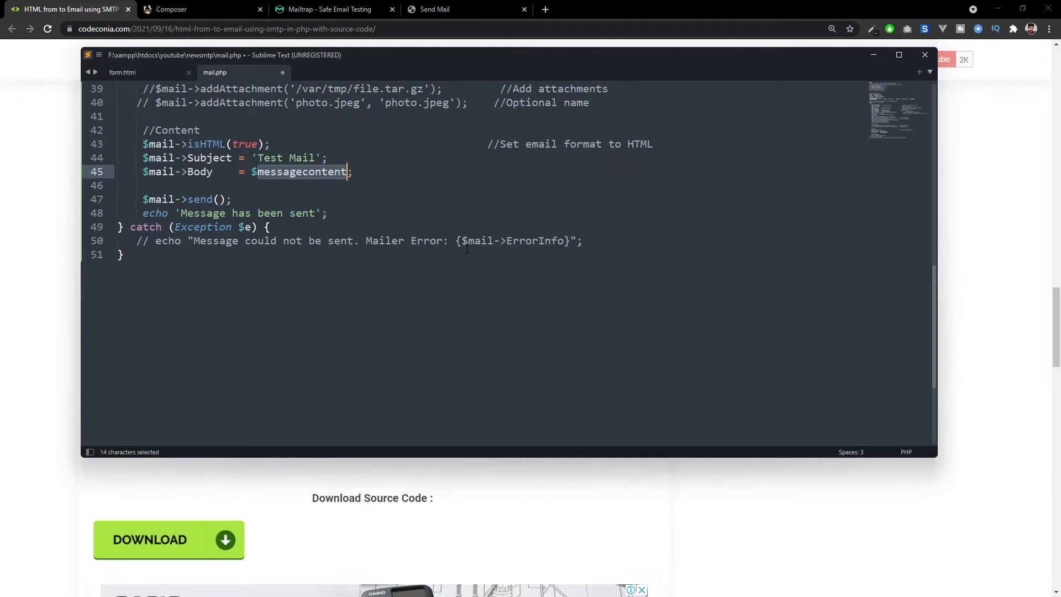
left_click(329, 9)
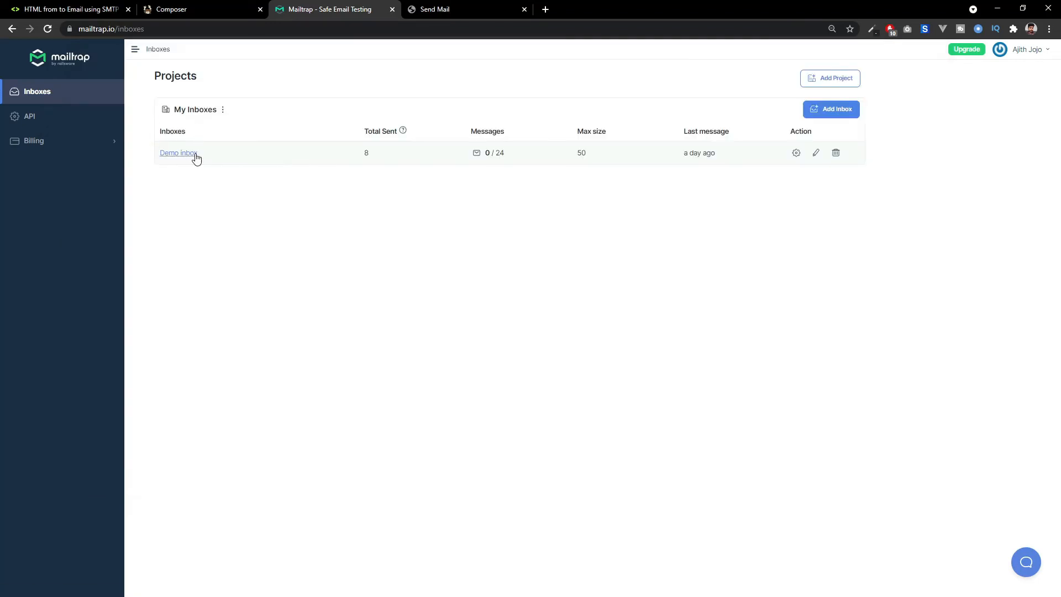
mouse_move(178, 154)
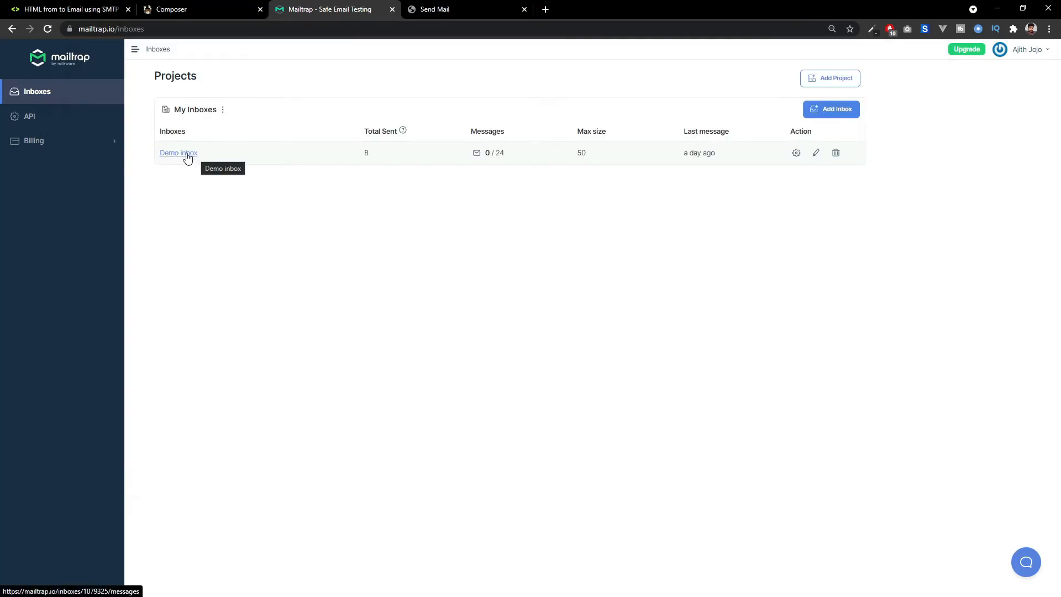
Show the Demo inbox's PHPMailer SMTP snippet and select its username value for copying
left_click(178, 153)
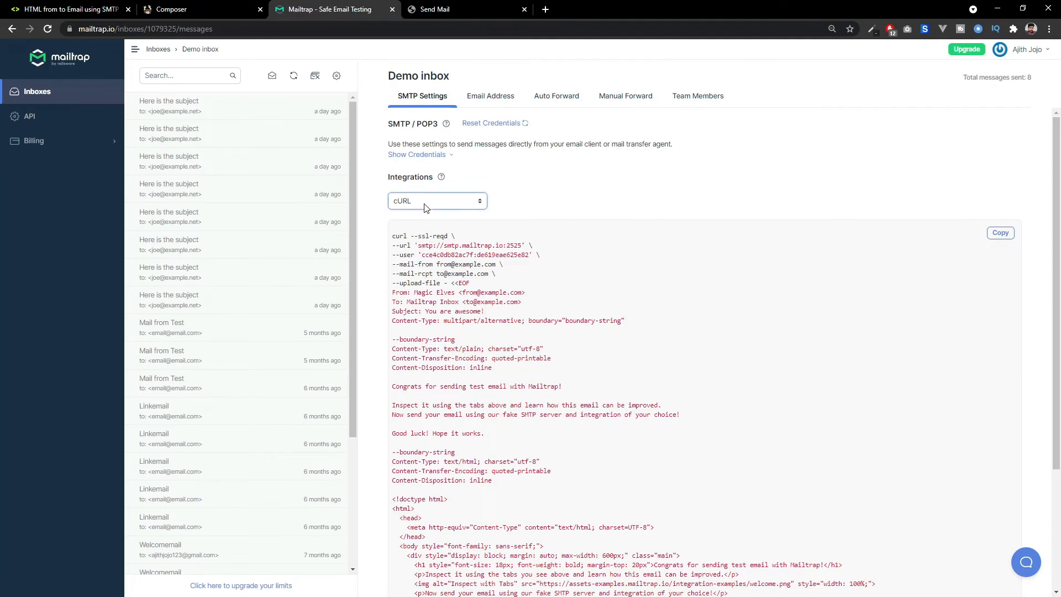
left_click(437, 200)
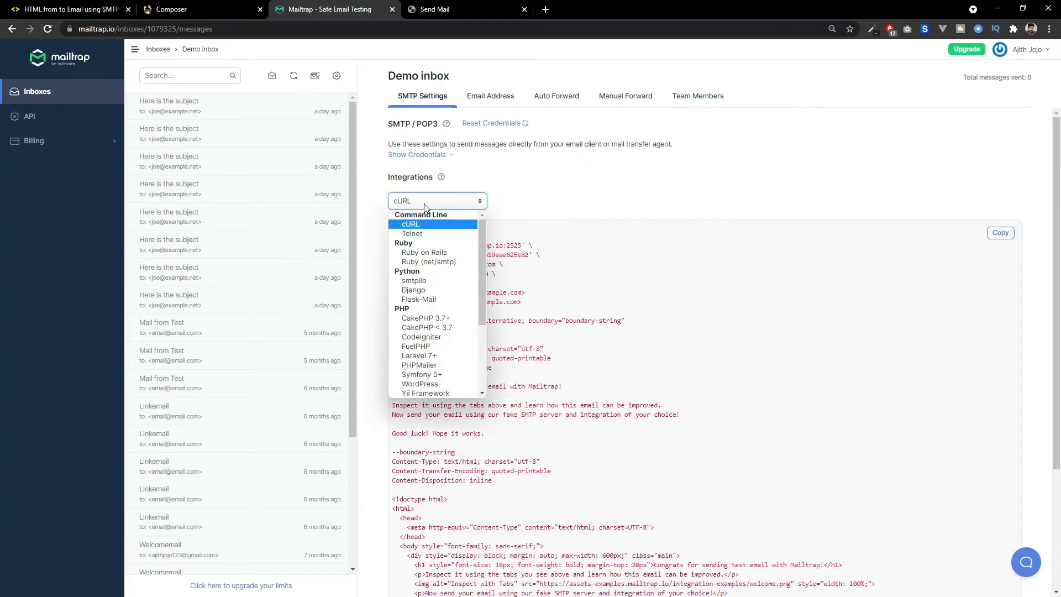
scroll("down", 3)
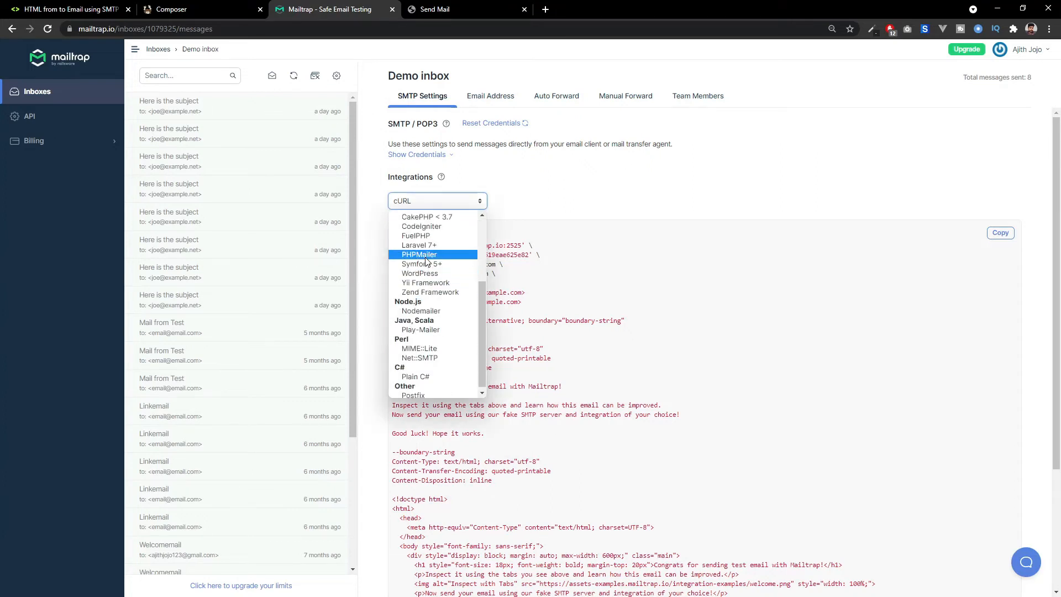
left_click(419, 255)
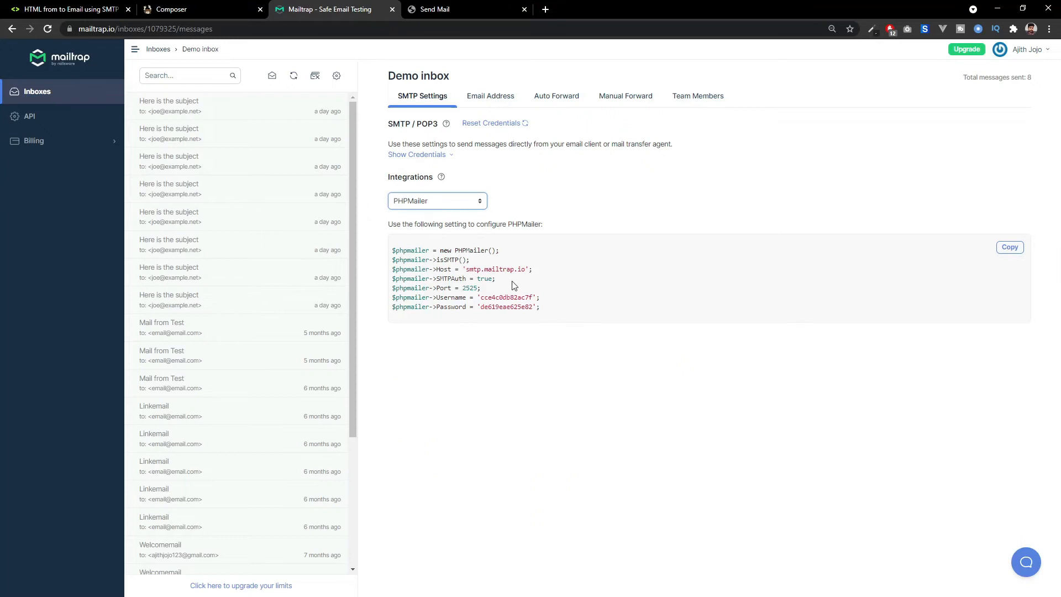
mouse_move(479, 269)
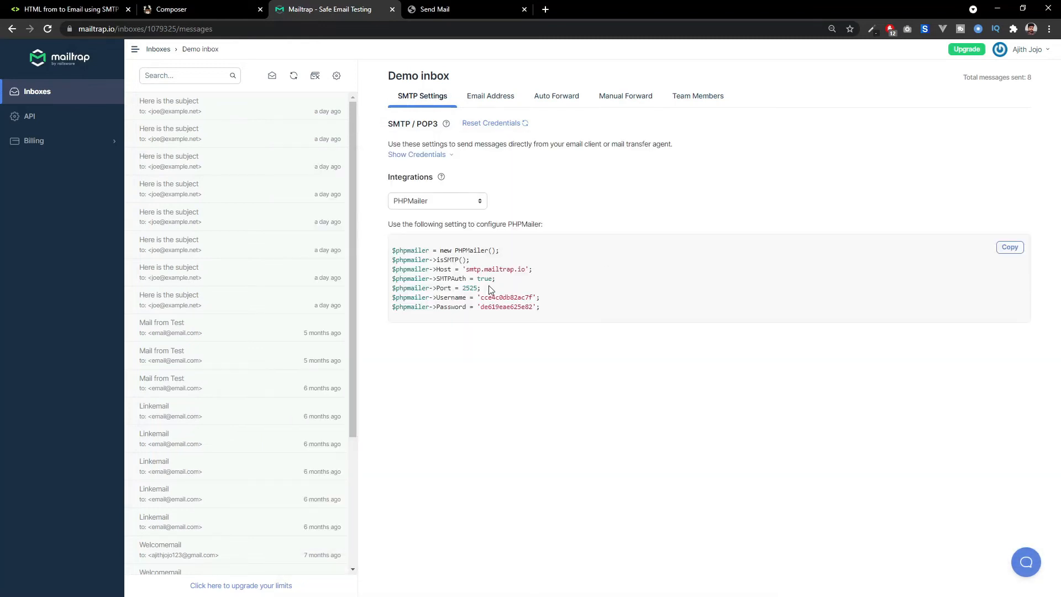
double_click(507, 297)
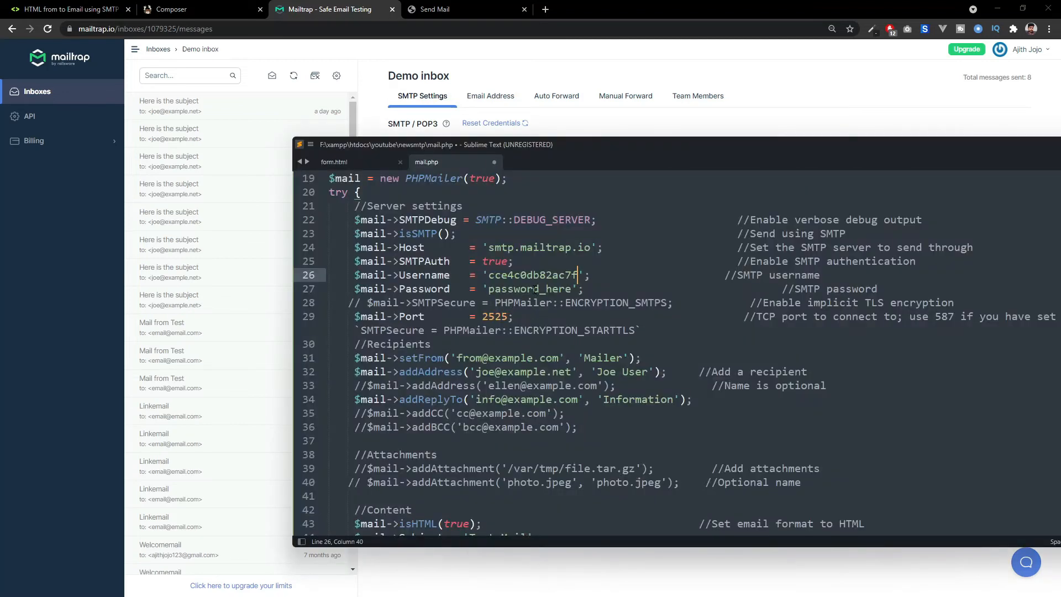
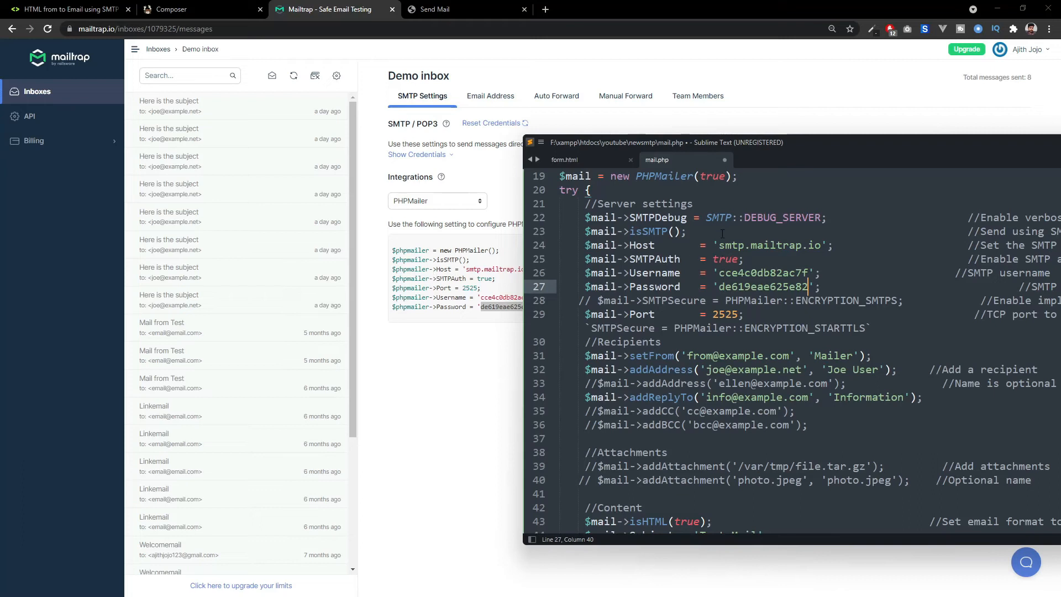
mouse_move(670, 316)
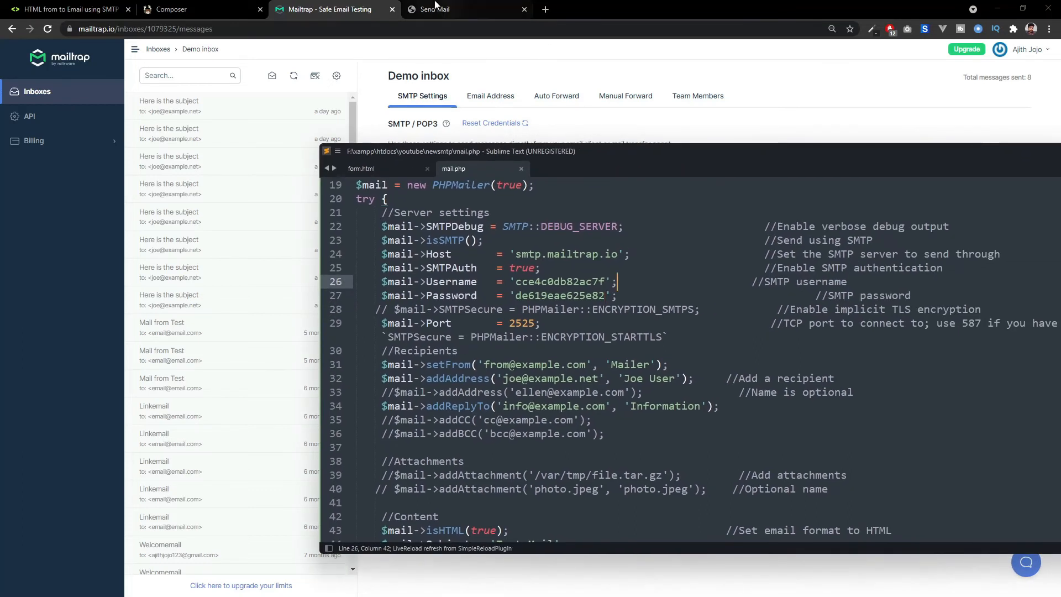
Submit the Send Mail form with name Ajith, an ajith@ email and a test message
left_click(465, 9)
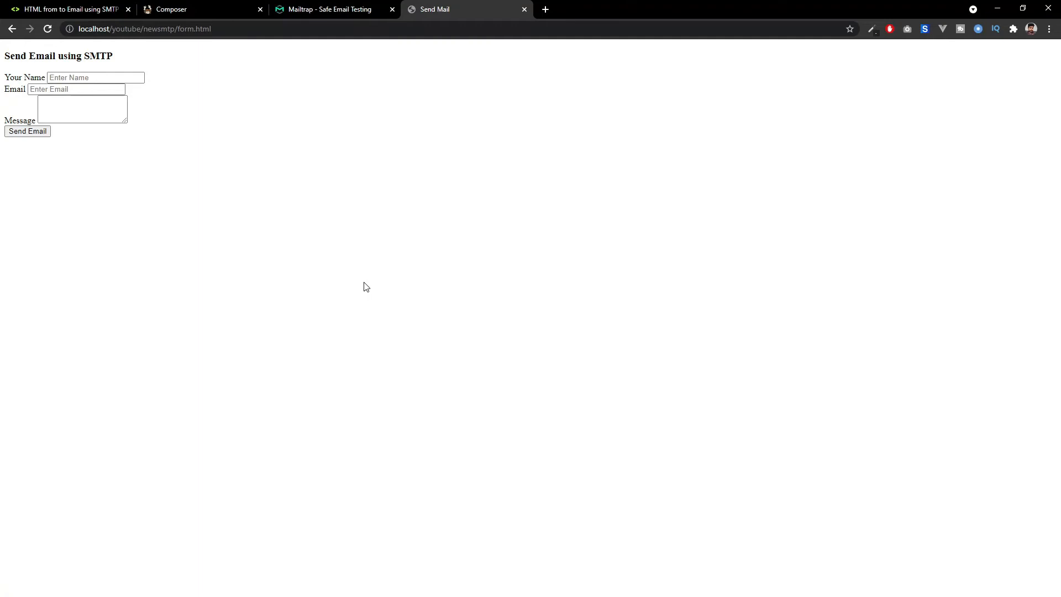
left_click(96, 77)
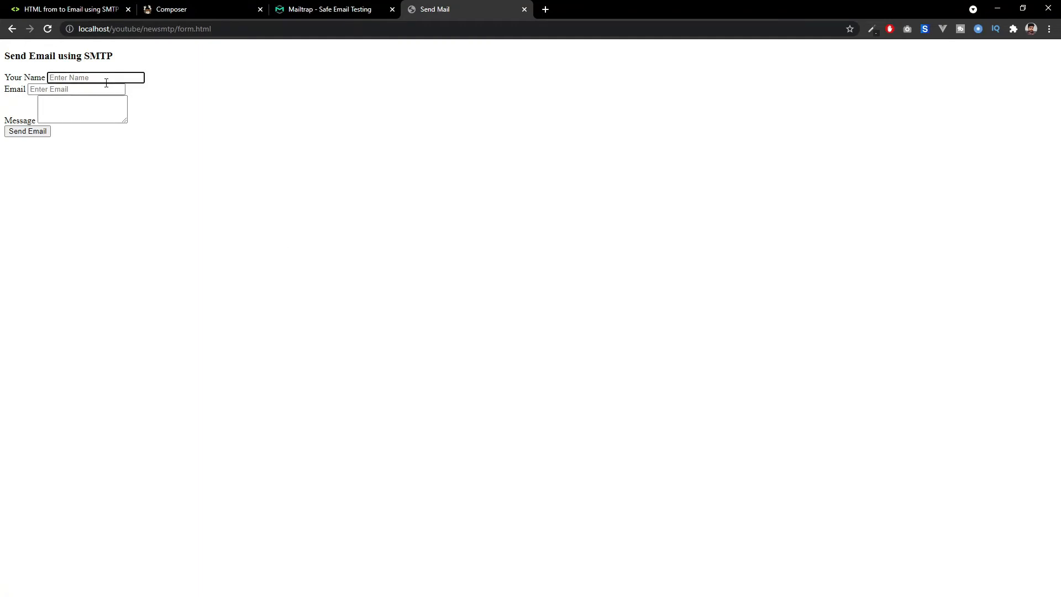
type("Ajith")
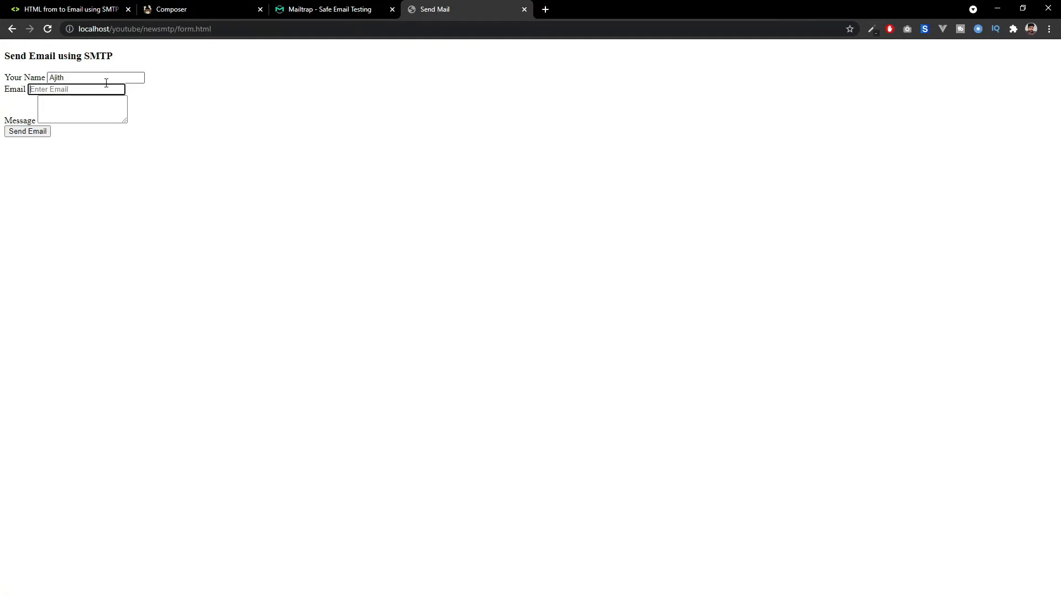
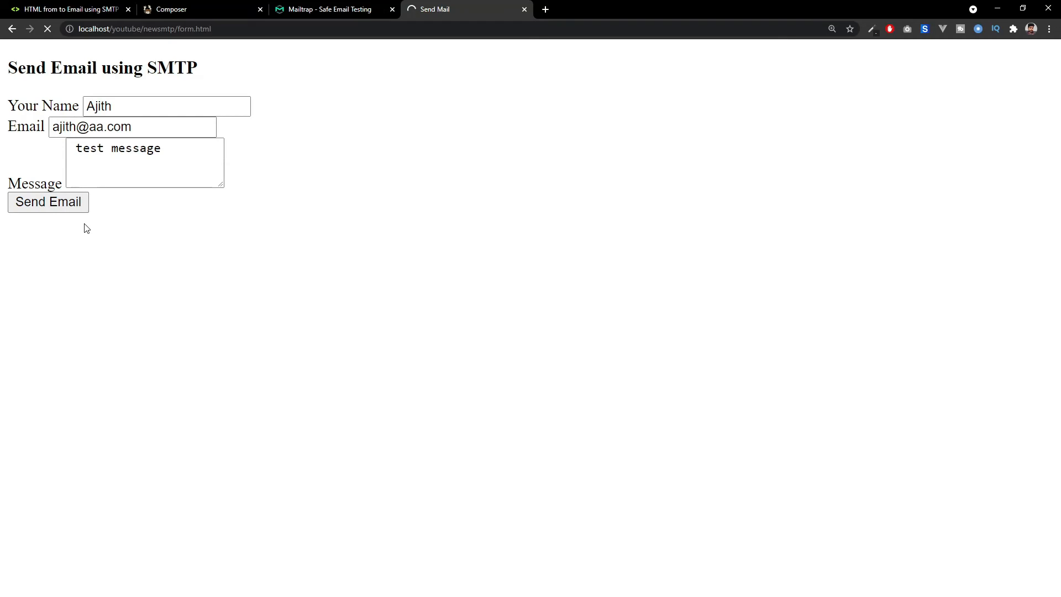
left_click(48, 202)
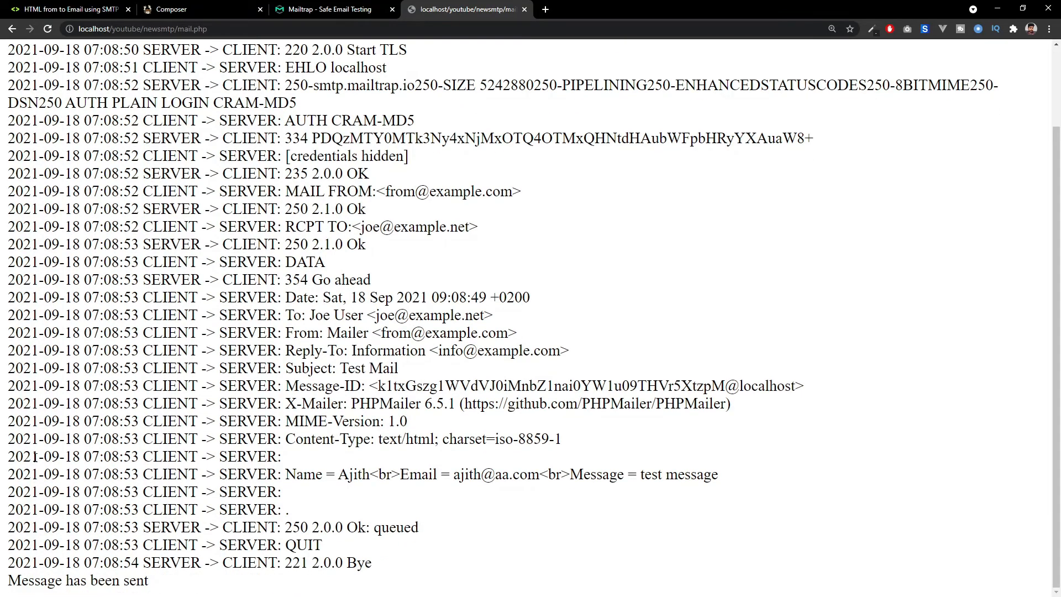
Highlight the 'Message has been sent' confirmation and return to the Mailtrap inbox
triple_click(78, 581)
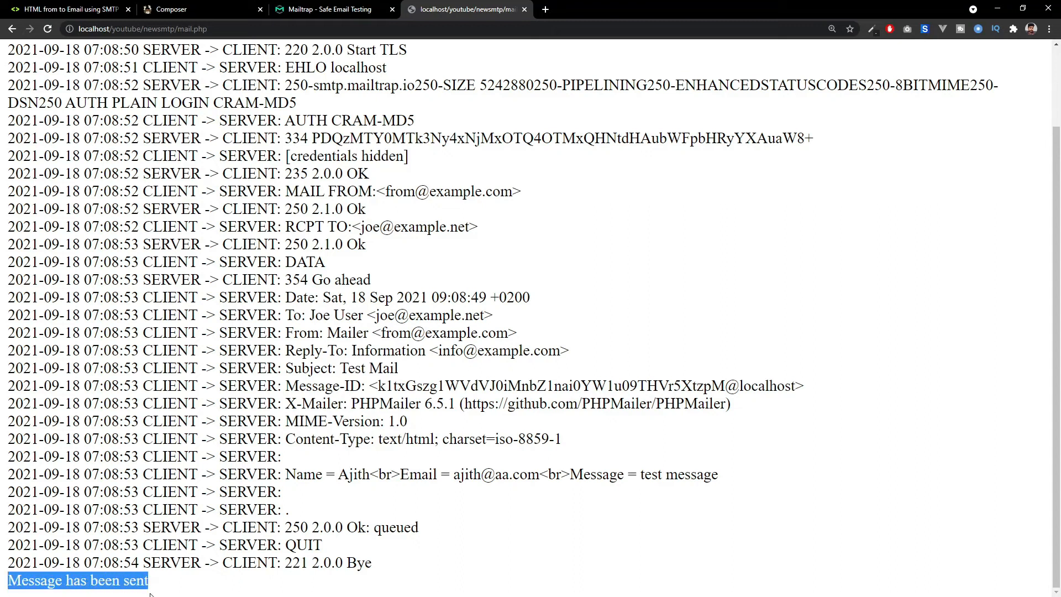
mouse_move(416, 184)
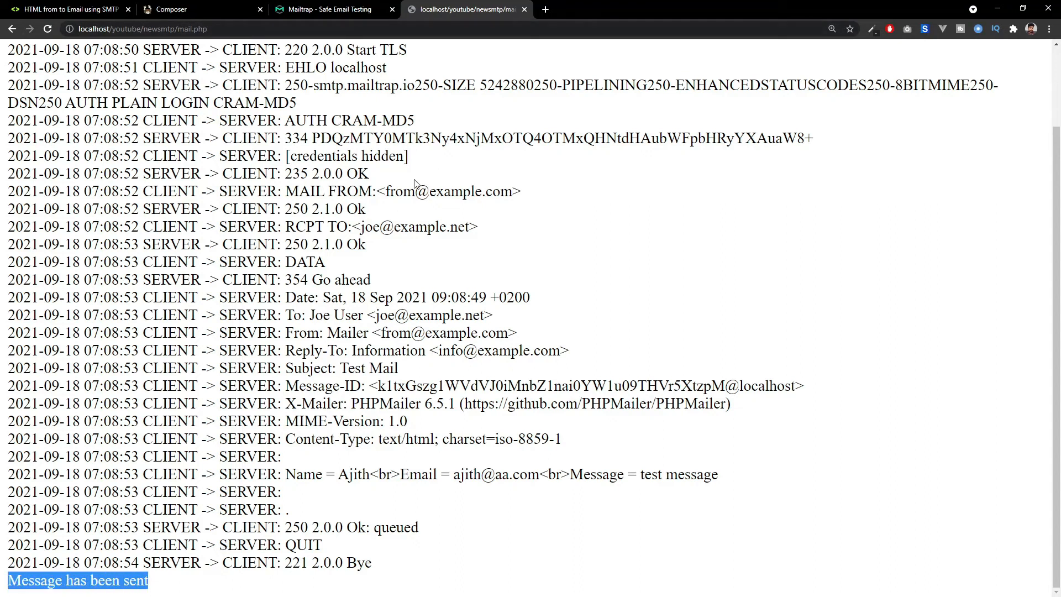
left_click(332, 9)
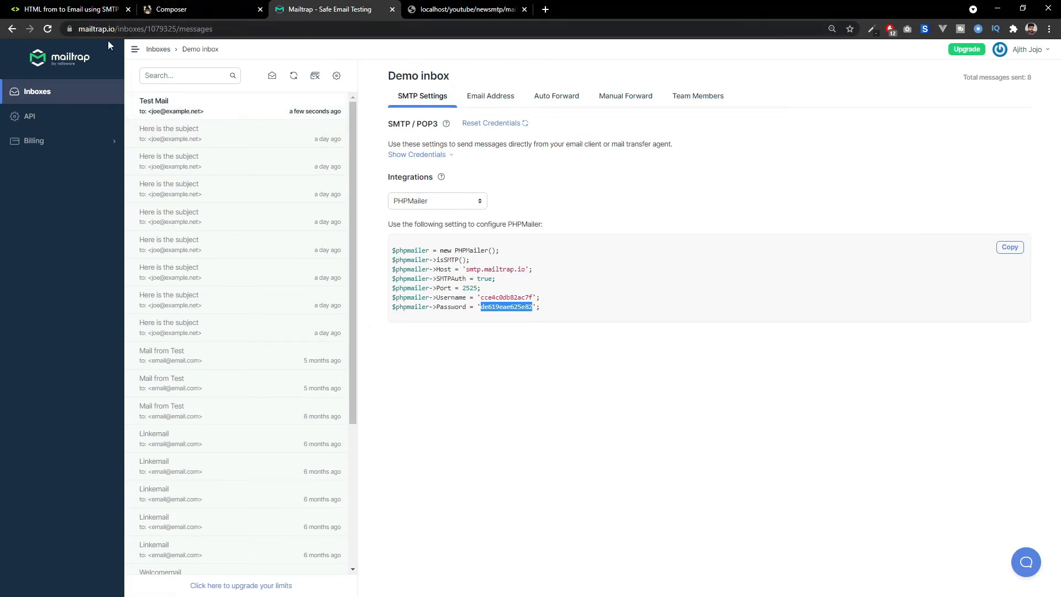
View the new Test Mail body with the submitted details, then return to the form page
left_click(190, 105)
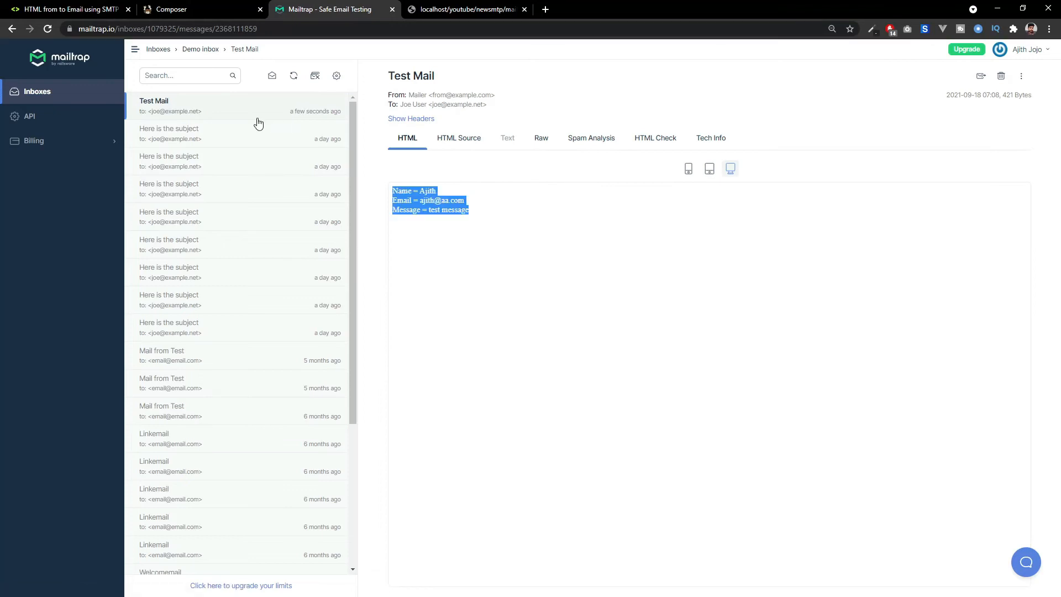
mouse_move(437, 218)
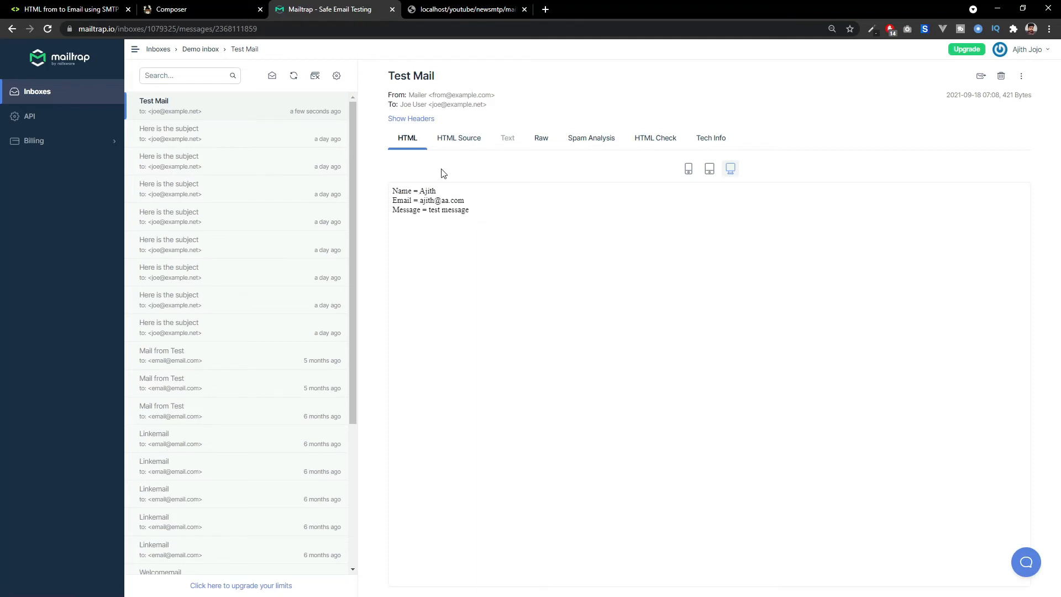
left_click(466, 9)
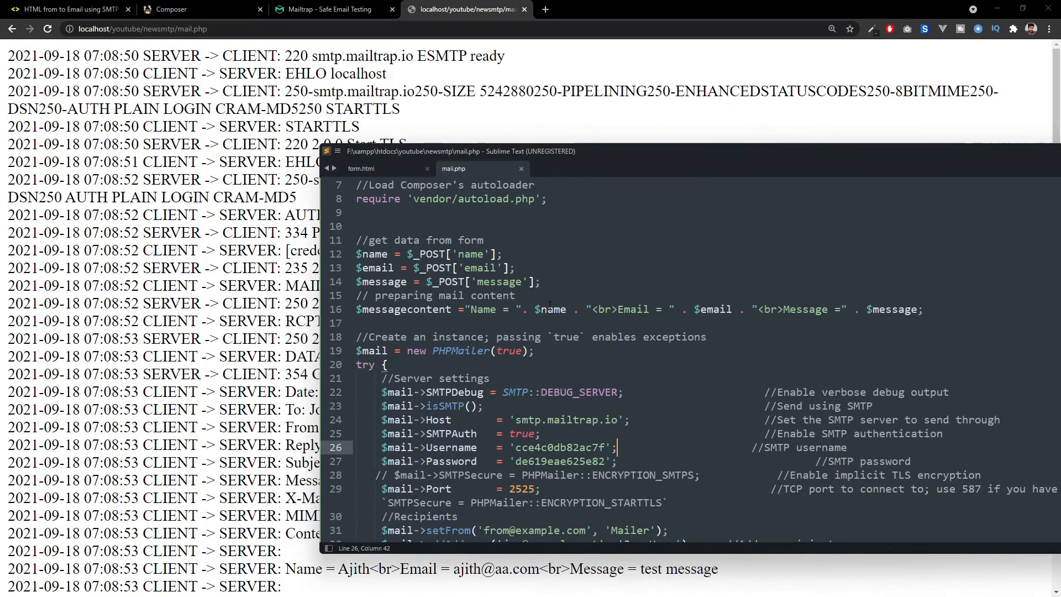
mouse_move(551, 399)
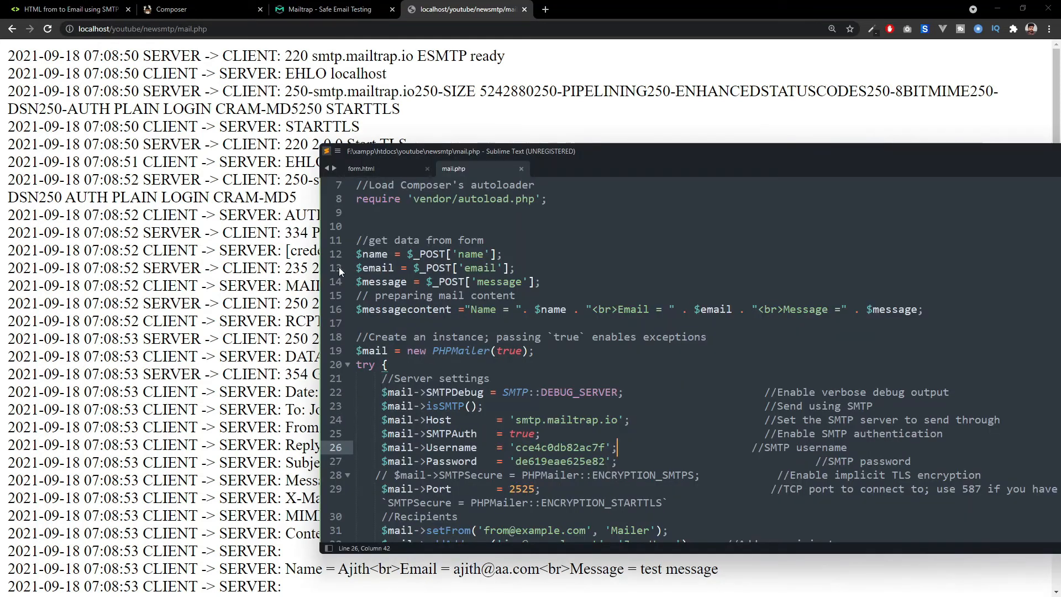
left_click(383, 393)
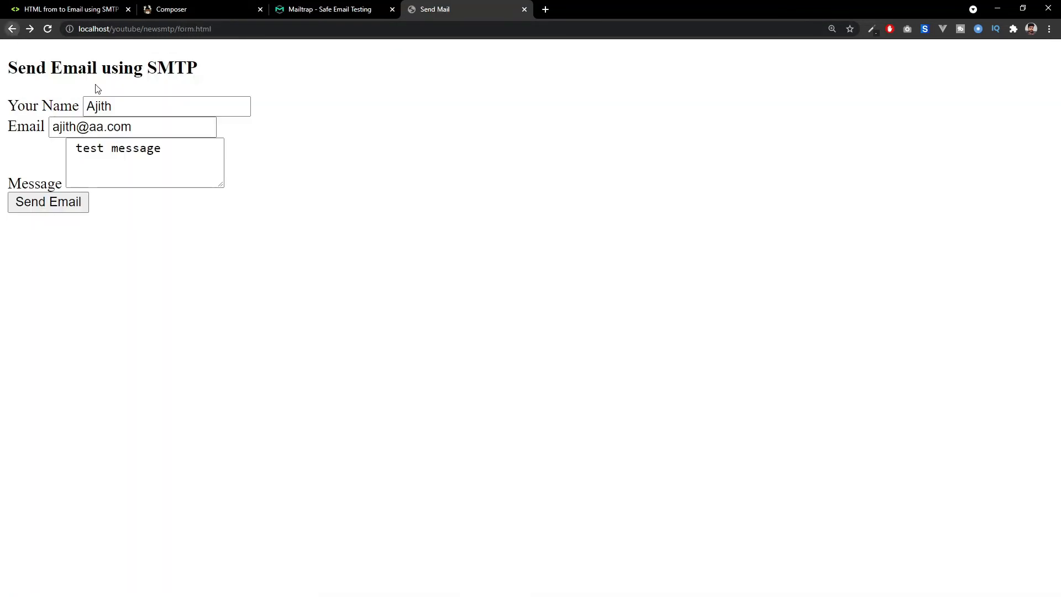
Resend the form, check Mailtrap for the second Test Mail, and return to the codeconia tutorial
left_click(48, 202)
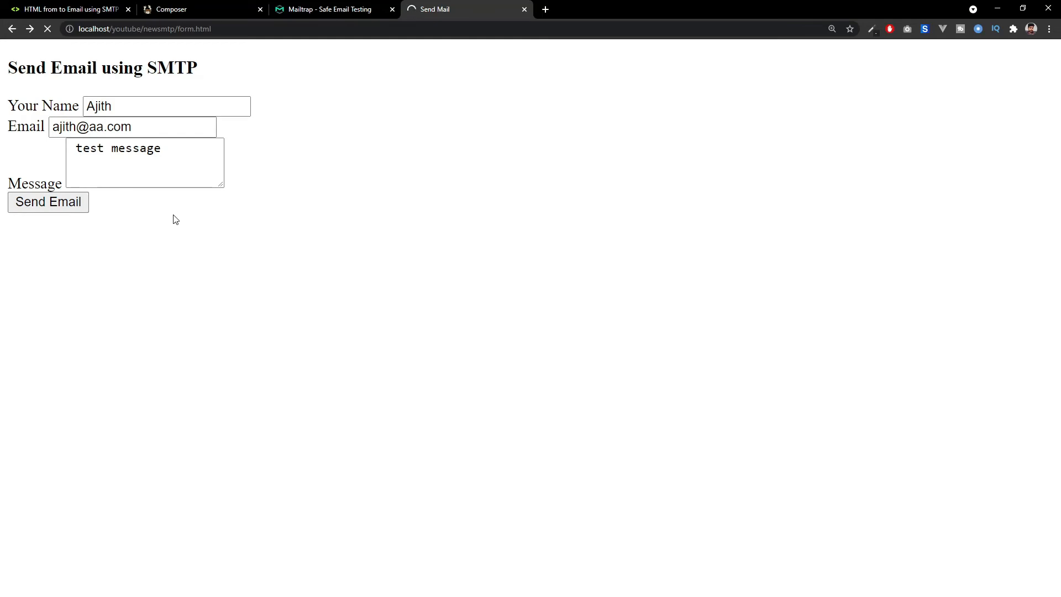
left_click(47, 201)
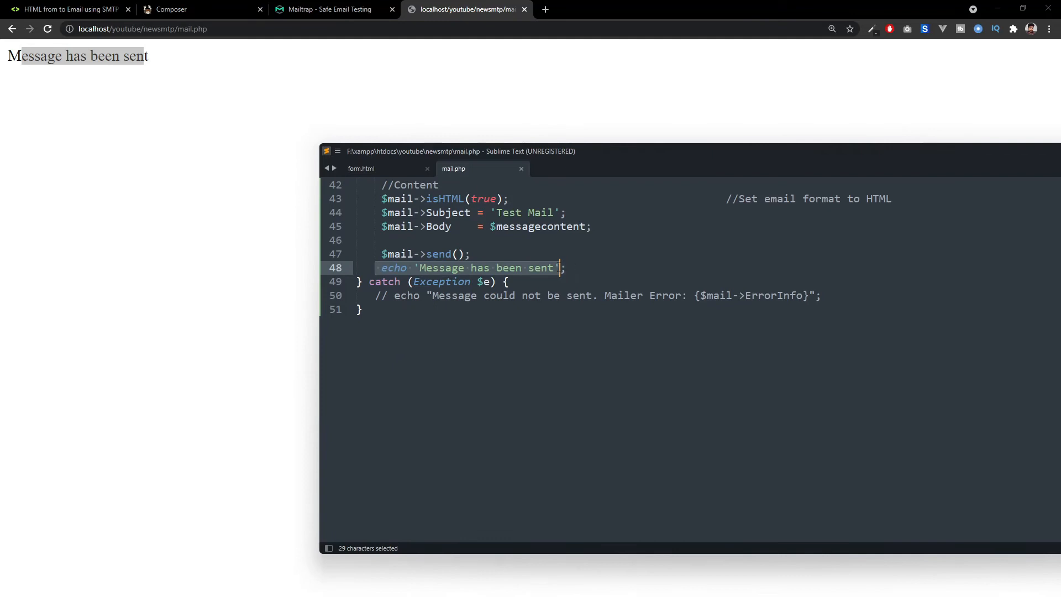
left_click(332, 9)
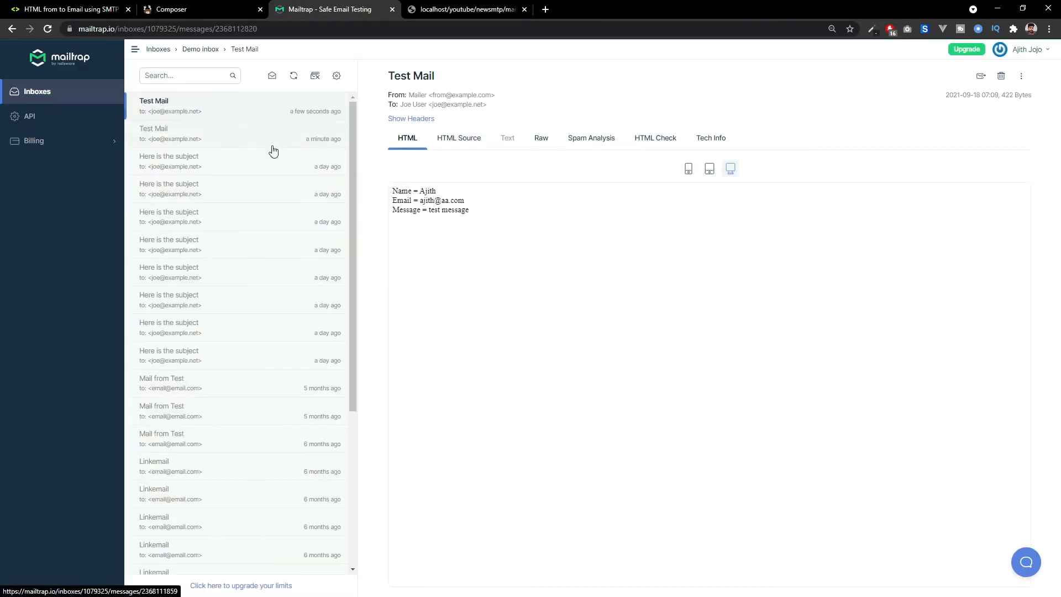
left_click(67, 8)
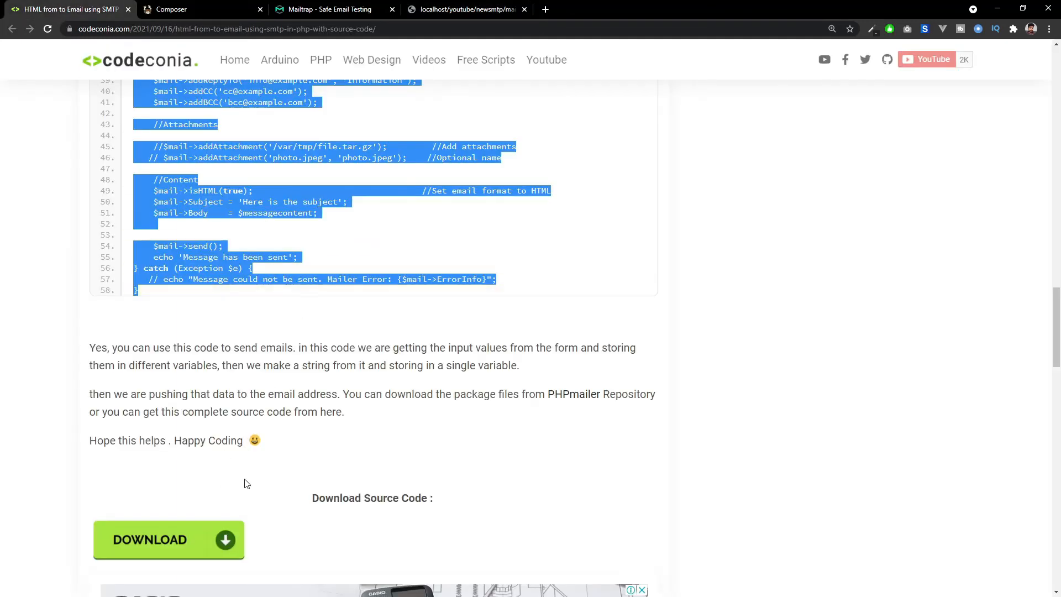
Scroll through the codeconia article's form-handling code block
scroll("down", 3)
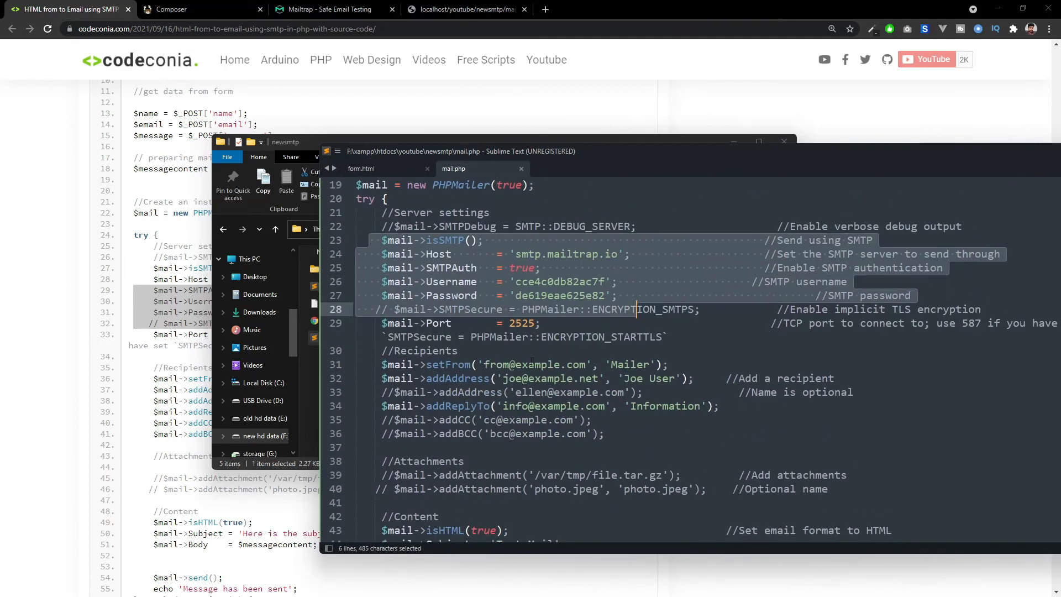
Add $mobile = $_POST['mobile'] and a Mobile Number line to $messagecontent in mail.php
scroll("down", 3)
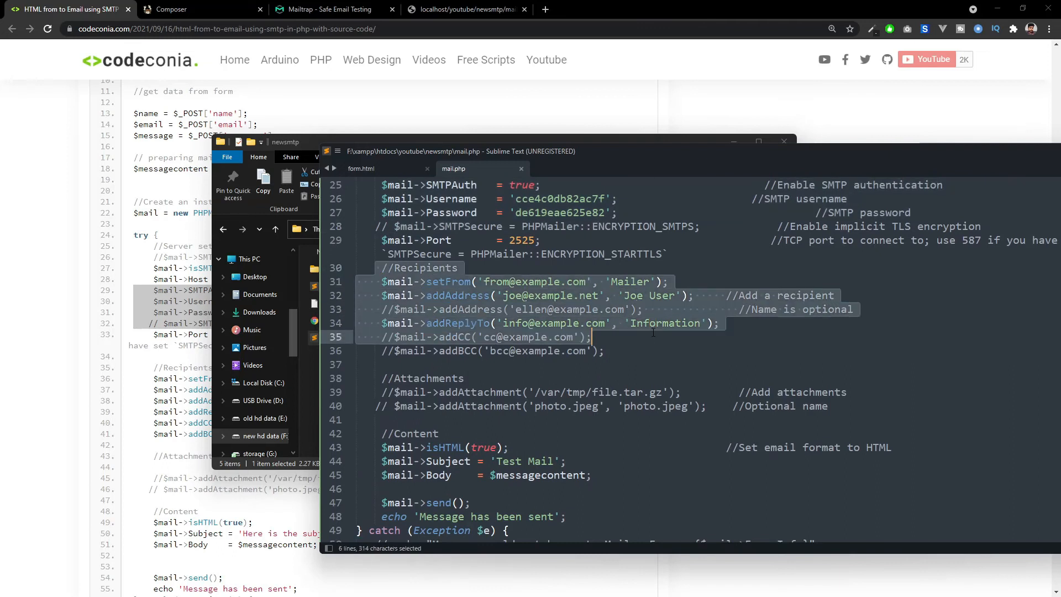
mouse_move(600, 346)
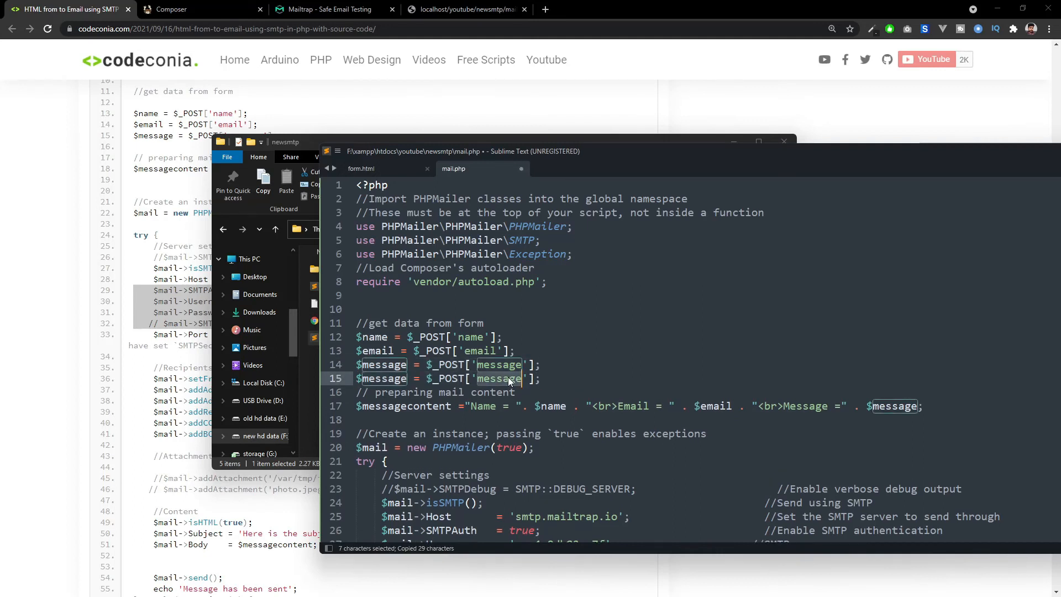
type("mobile")
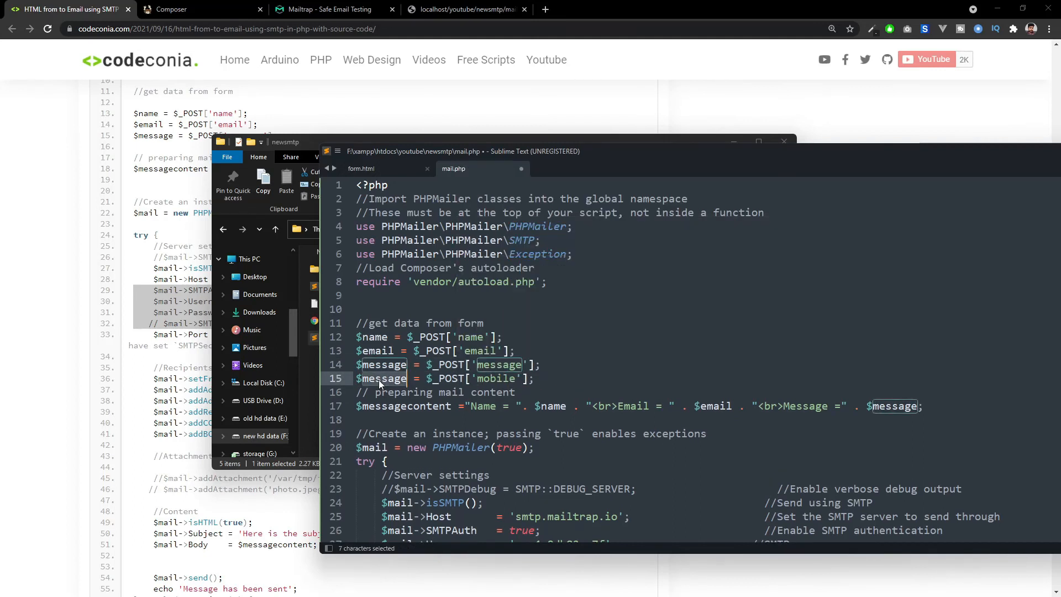
type("mobile")
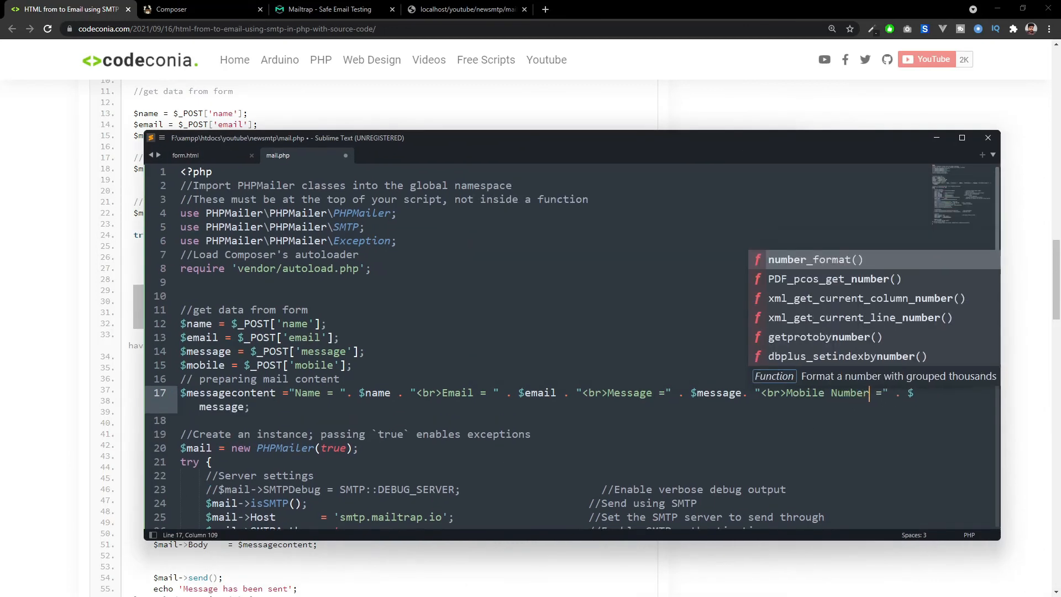
type("mobile;")
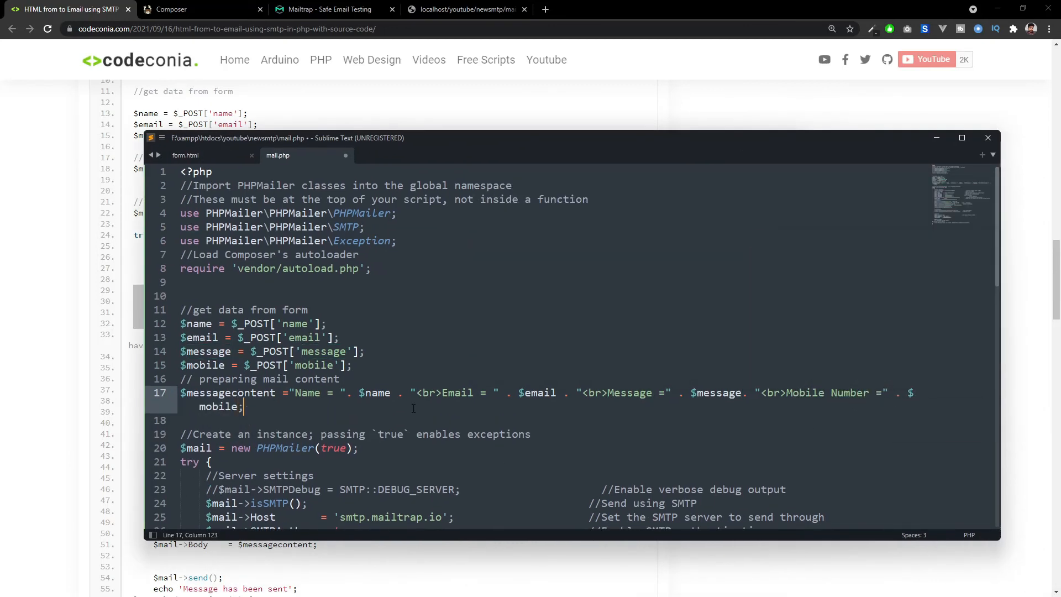
left_click(185, 155)
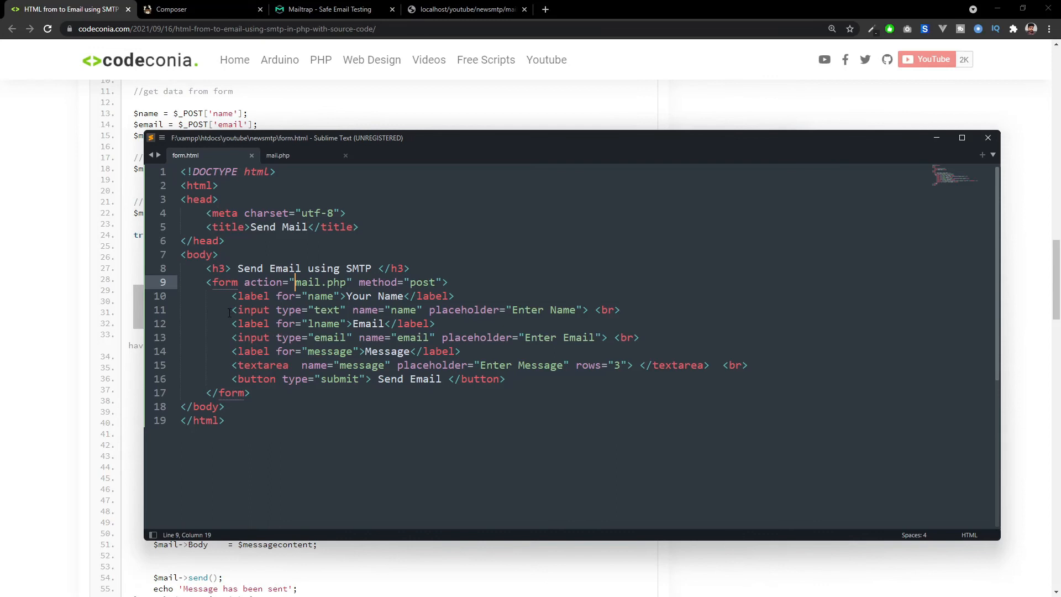
Duplicate the name field below the textarea as Your Mobile / Enter Mobile / mobile
left_click_drag(233, 310, 435, 324)
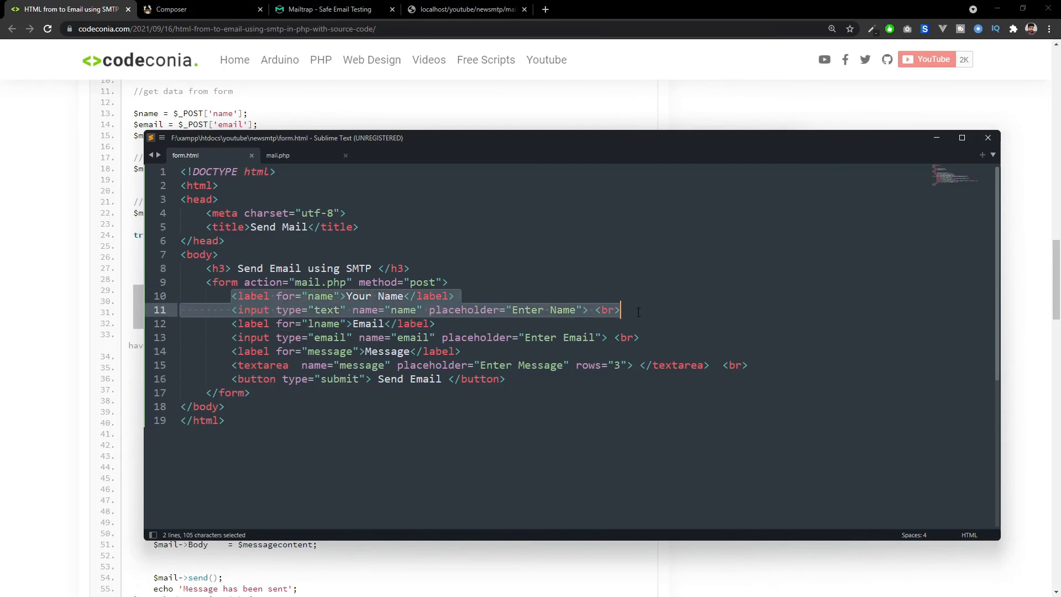
key("ctrl+c")
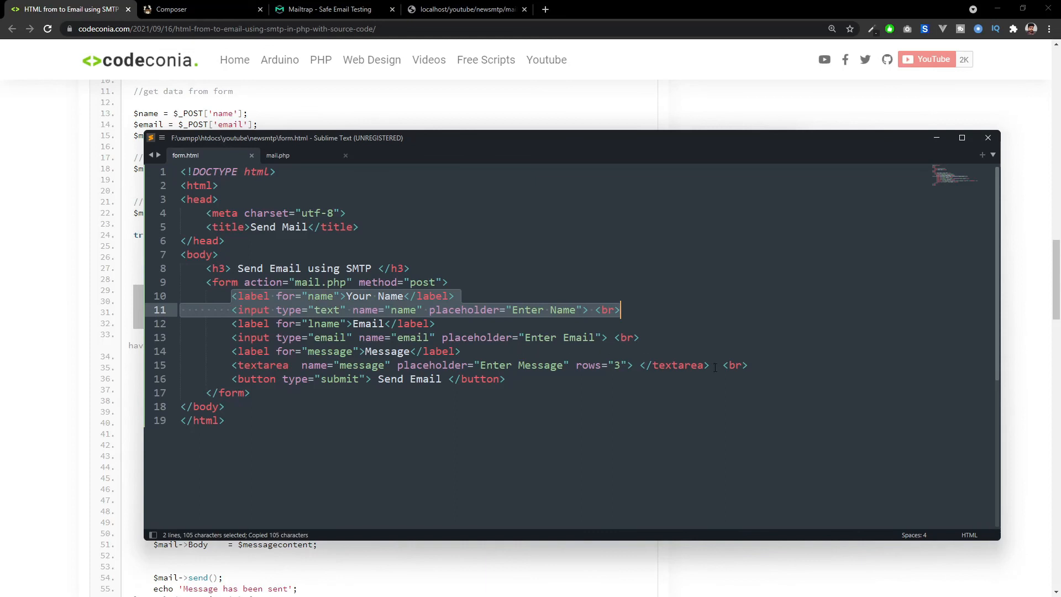
key("ctrl+v")
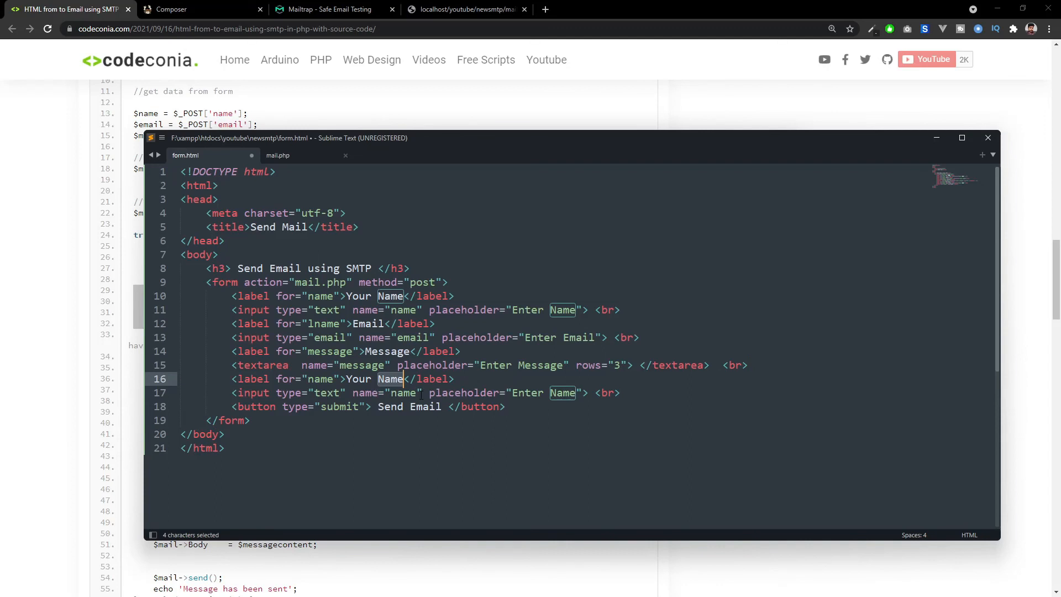
type("Mobile")
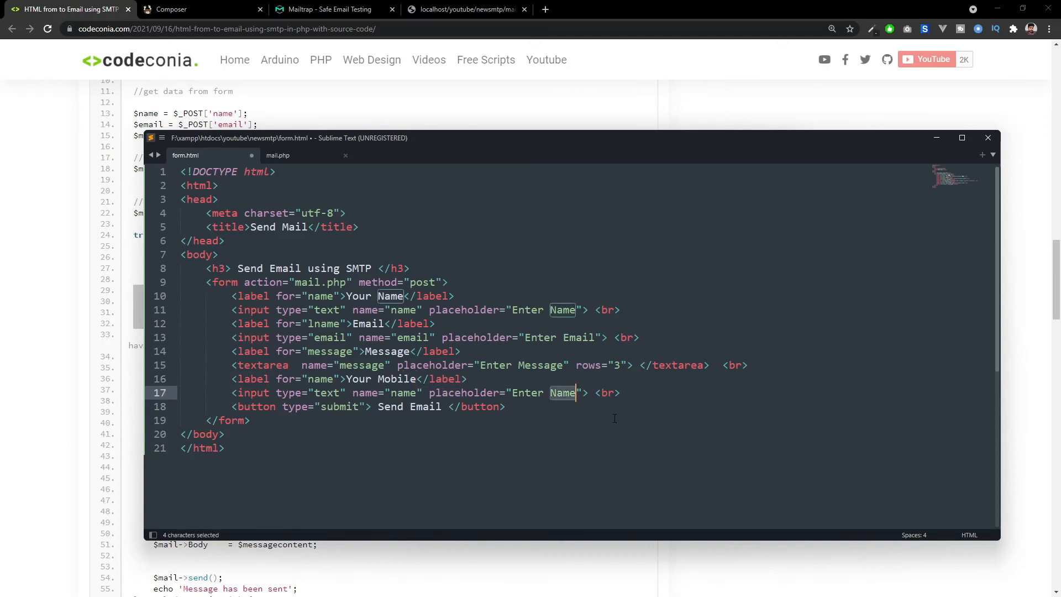
type("Mobile")
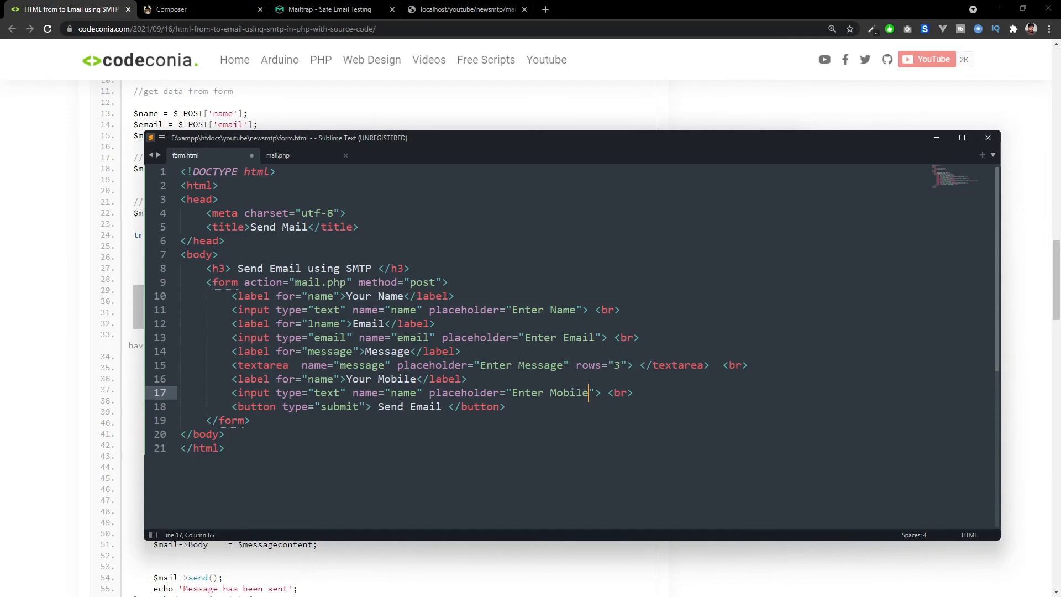
type("mo")
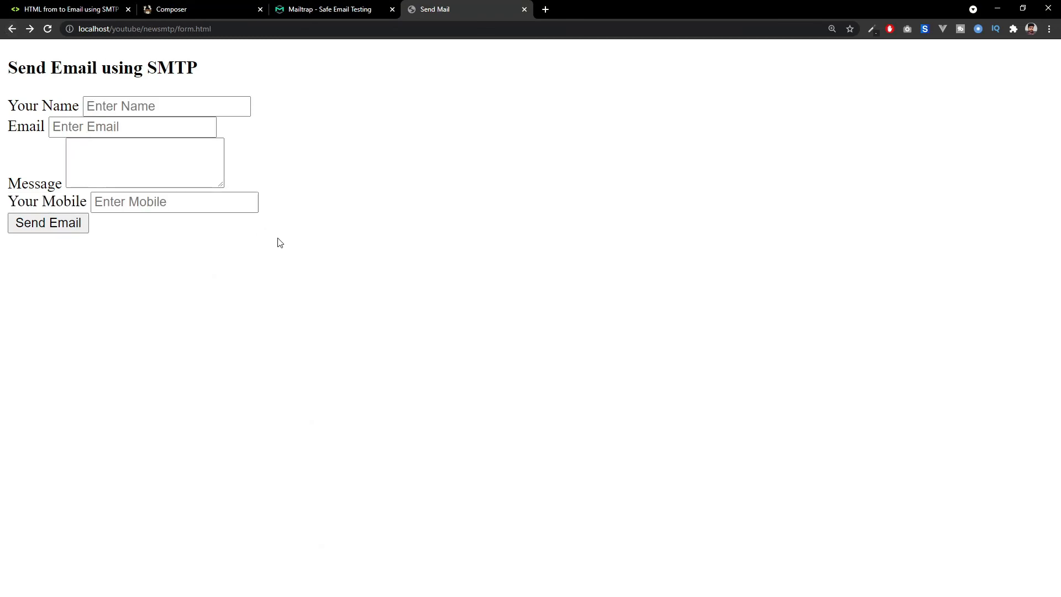
left_click(166, 107)
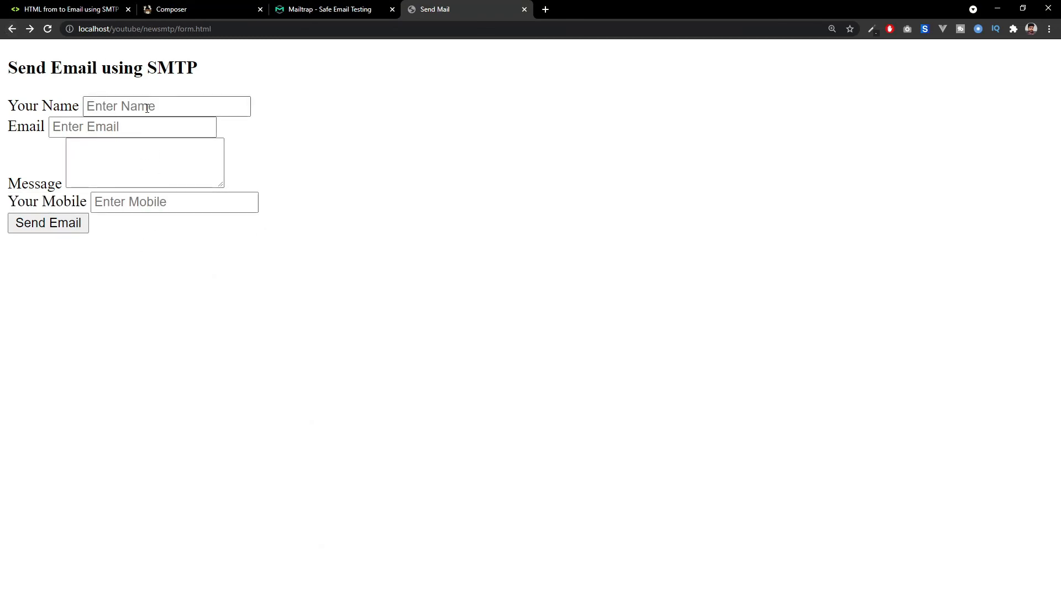
type("test")
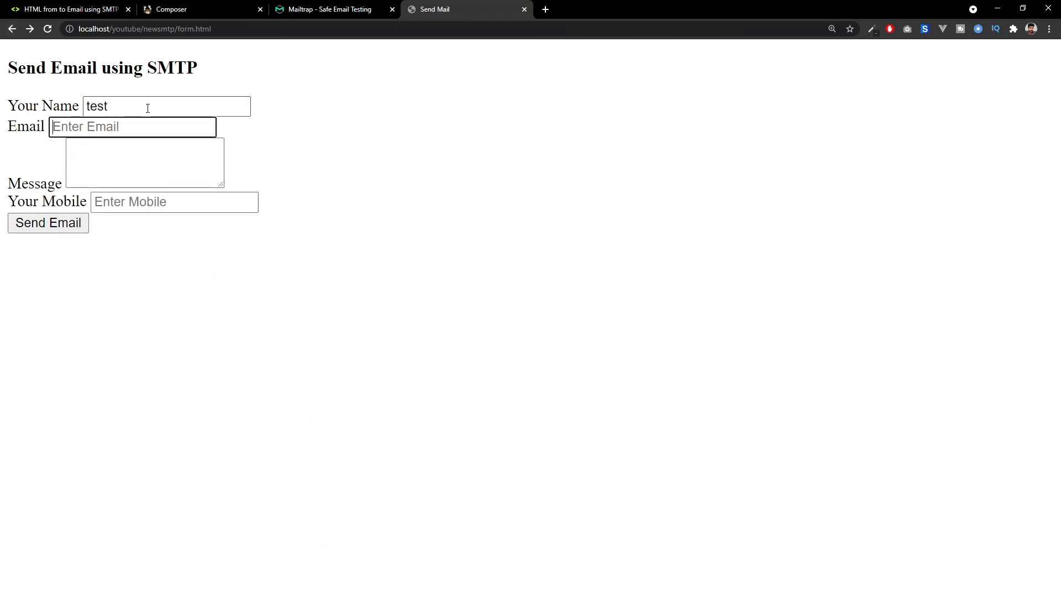
type("test@aa.com")
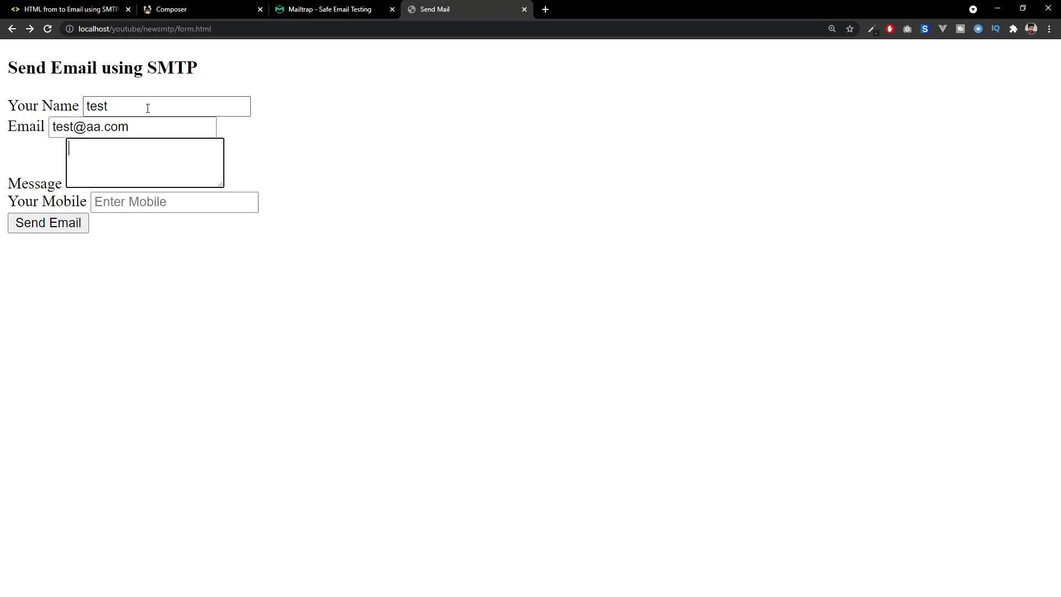
type("asdada asd asd sa")
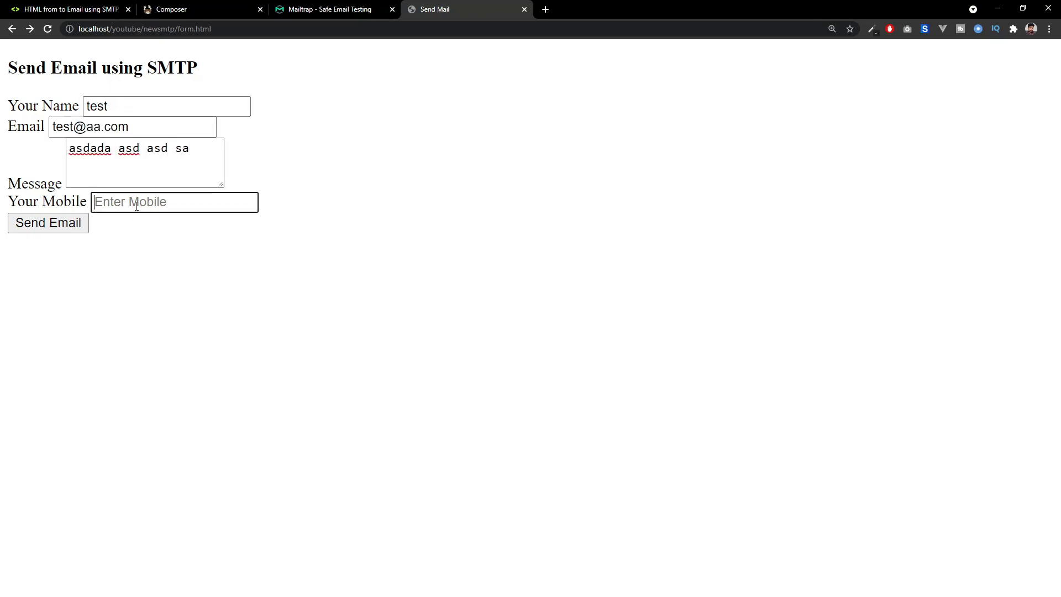
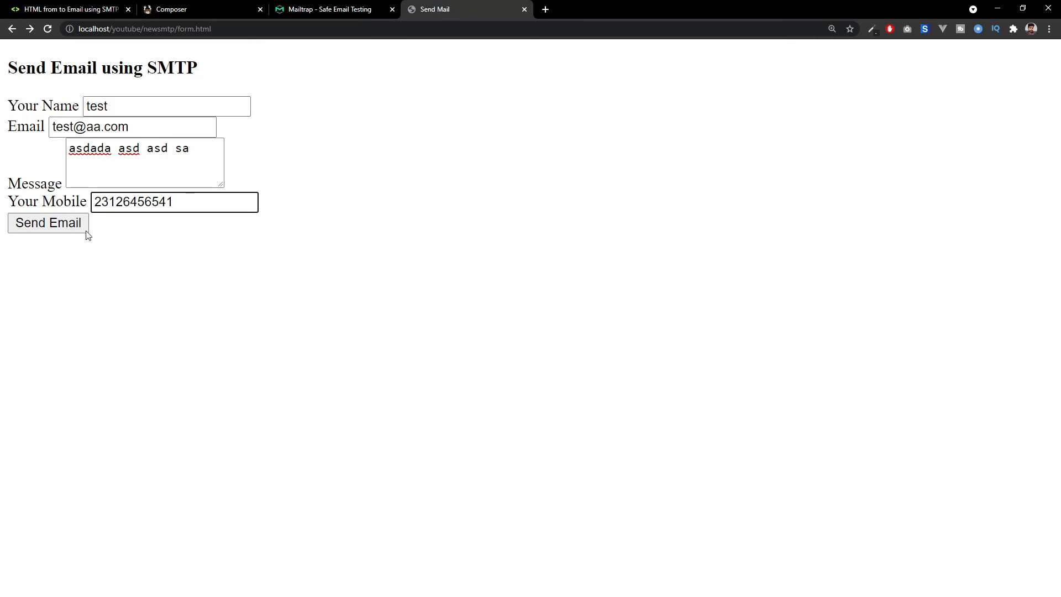
left_click(47, 222)
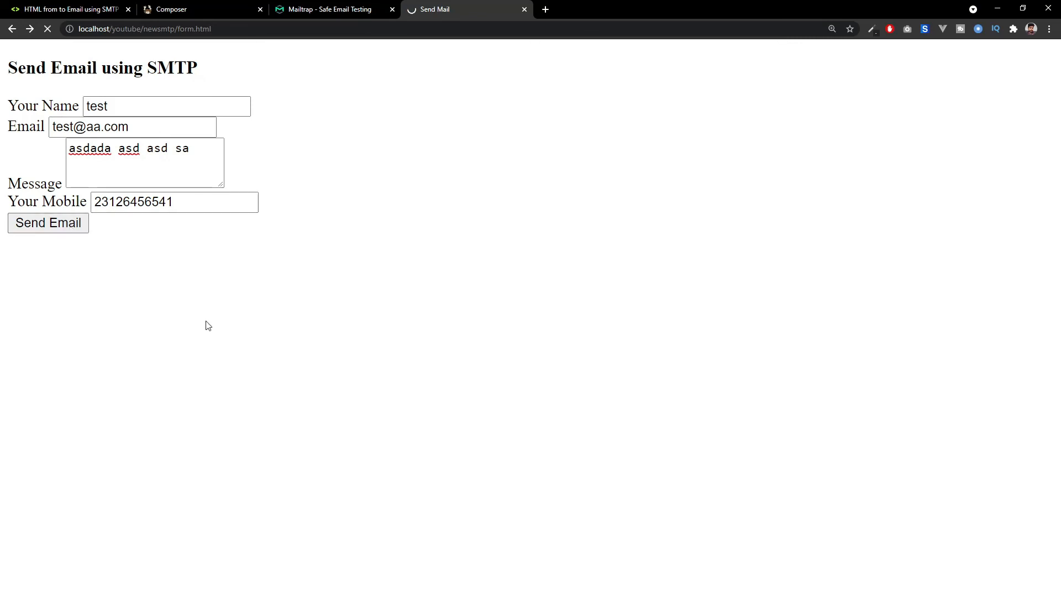
left_click(329, 9)
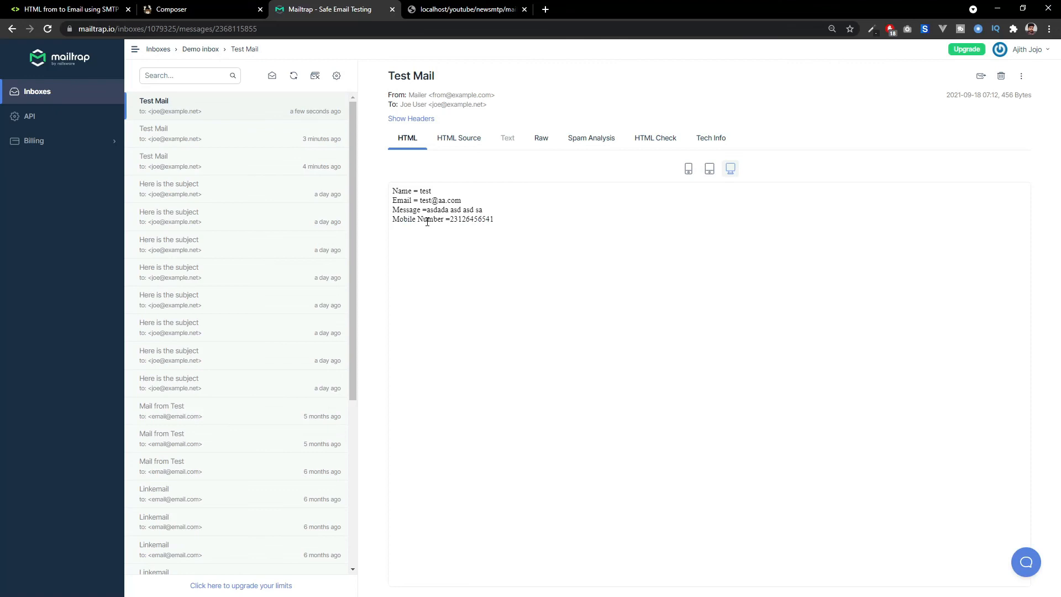
mouse_move(446, 247)
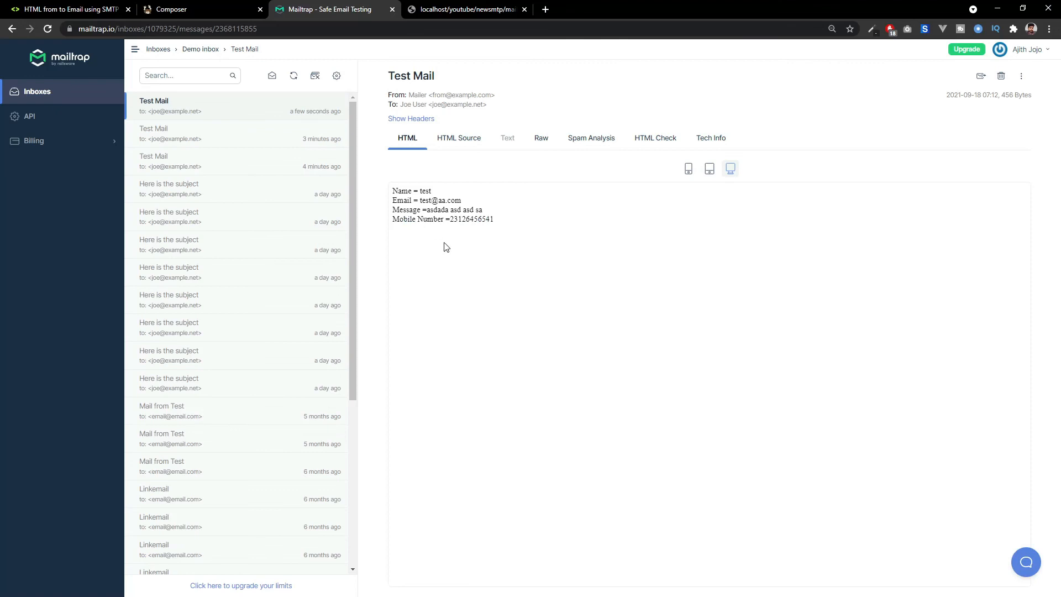